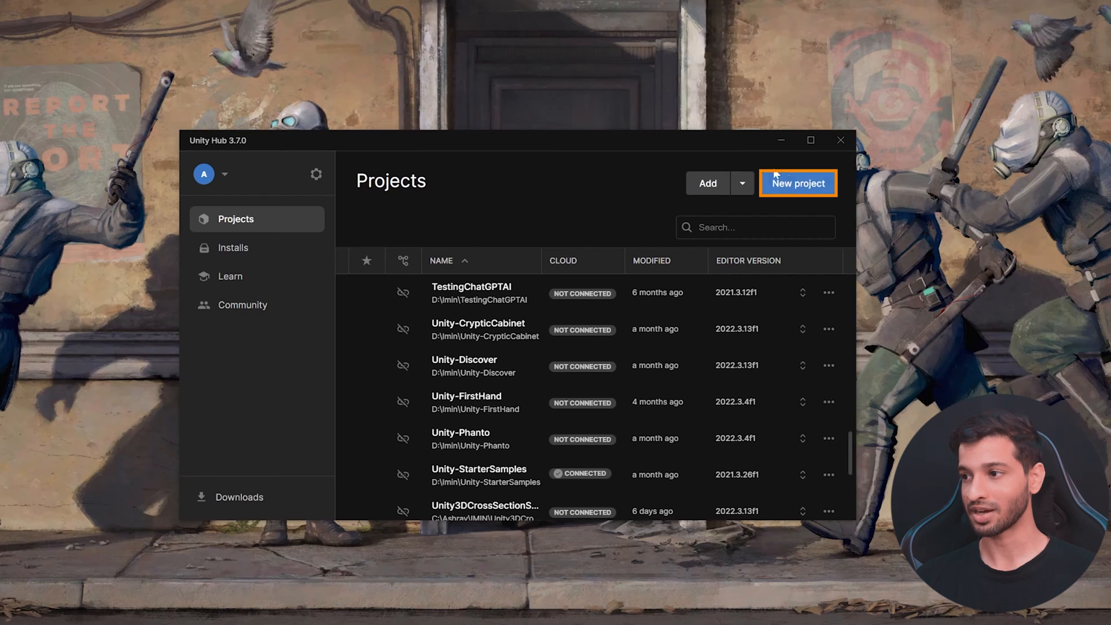
Step: Create a new 3D Core project named Multimodal on editor version 2021.3.26f1
left_click(798, 183)
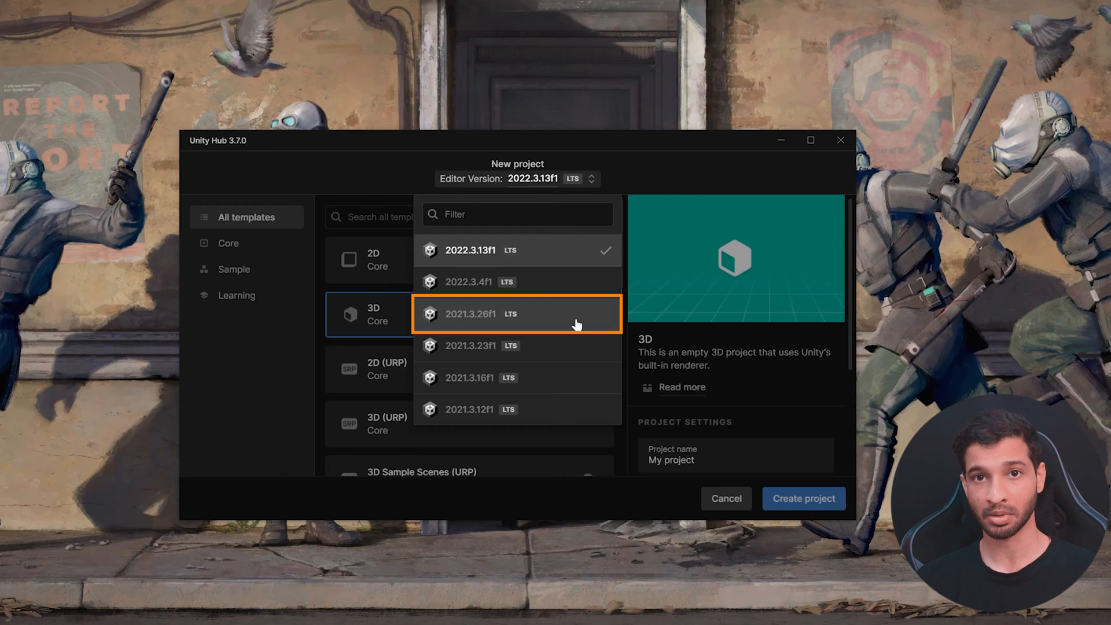
mouse_move(470, 266)
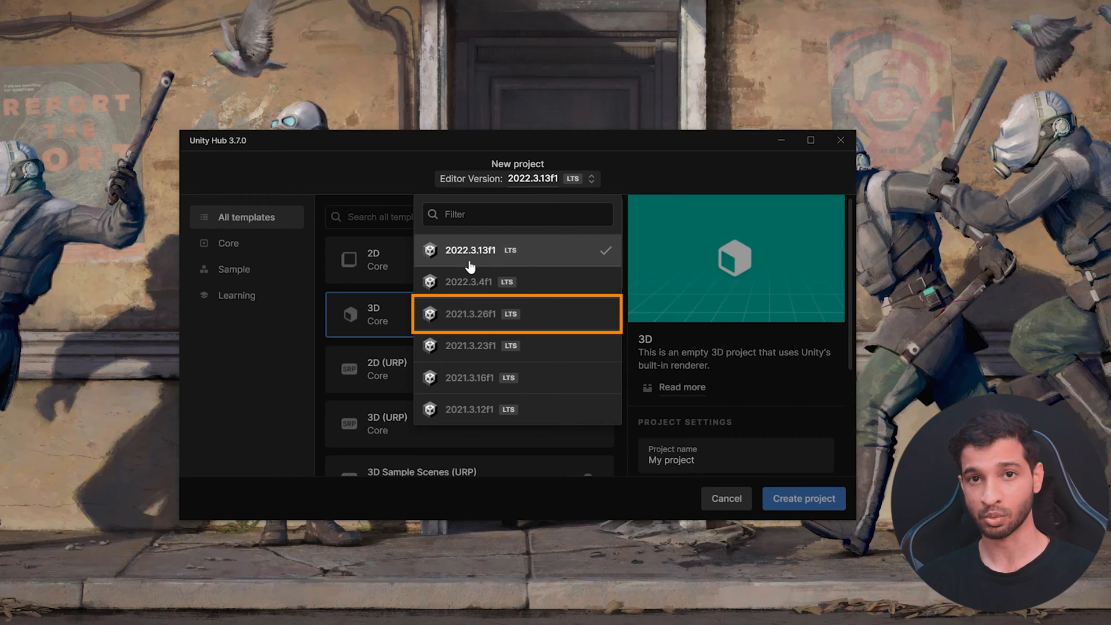
mouse_move(575, 318)
type("Multimodal")
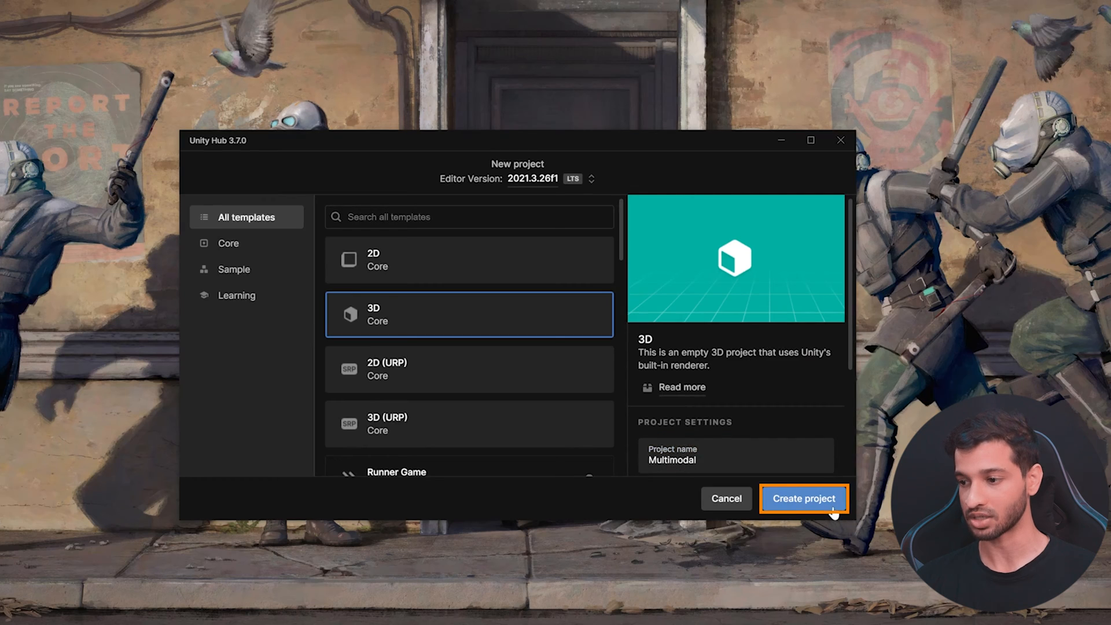
left_click(803, 498)
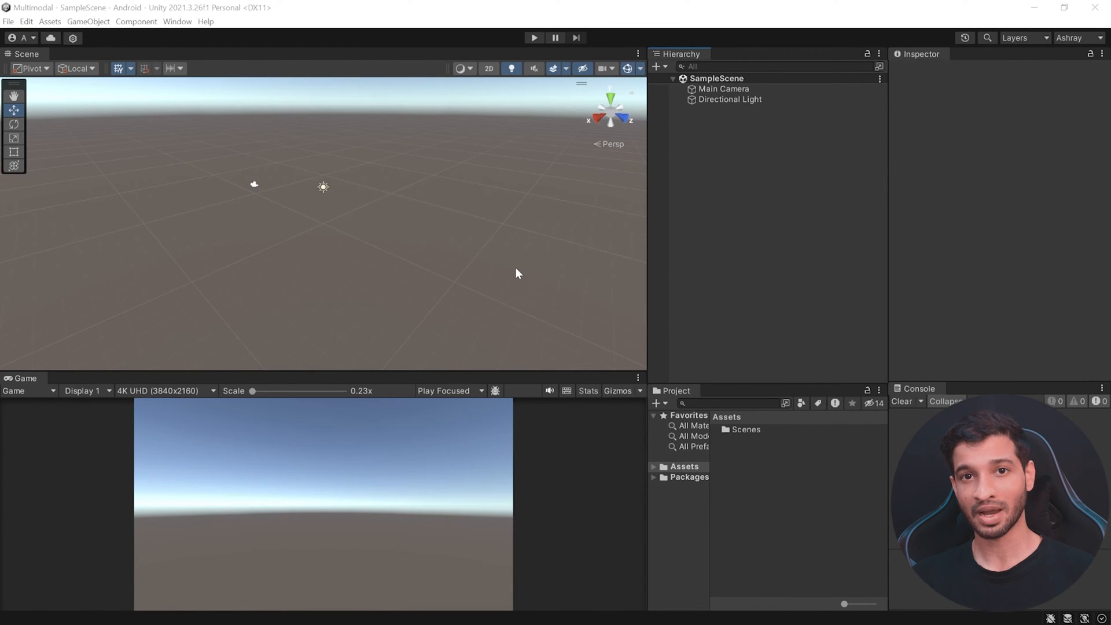
Step: Bring up the Meta XR All-in-One SDK listing in the Asset Store browser page
left_click(8, 21)
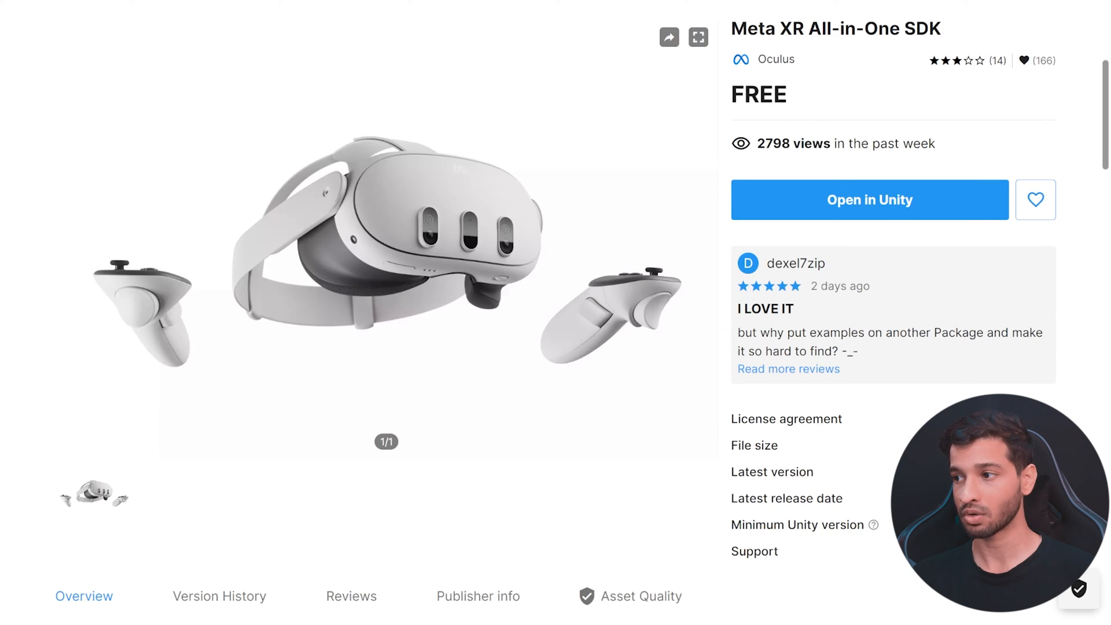
Step: Install the Meta XR All-in-One SDK from the store page and restart the editor
left_click(869, 199)
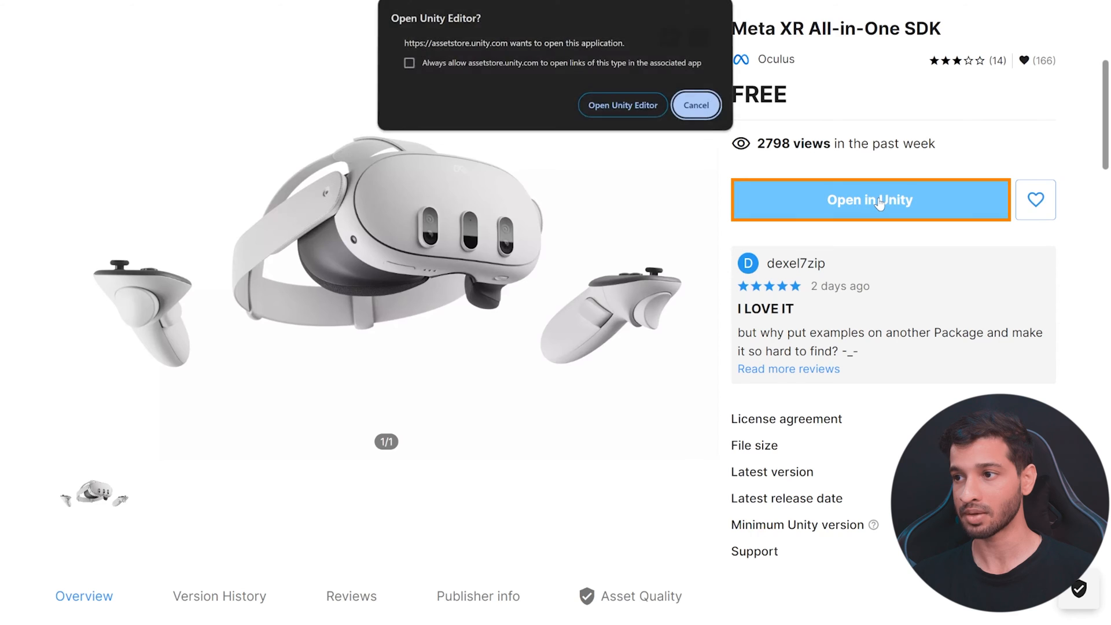
left_click(623, 106)
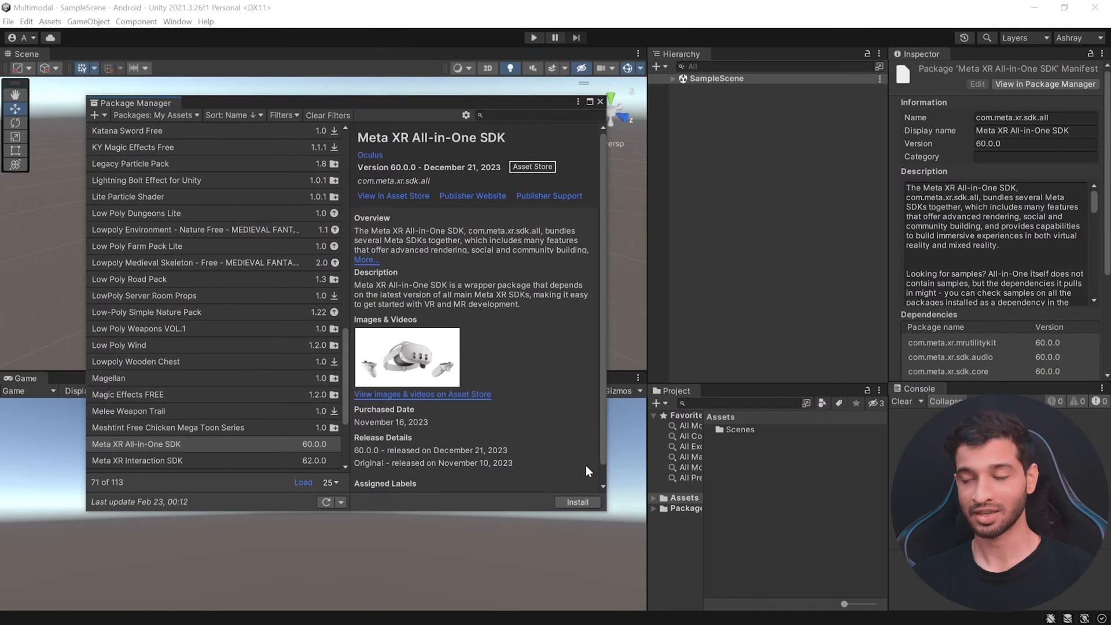
left_click(576, 501)
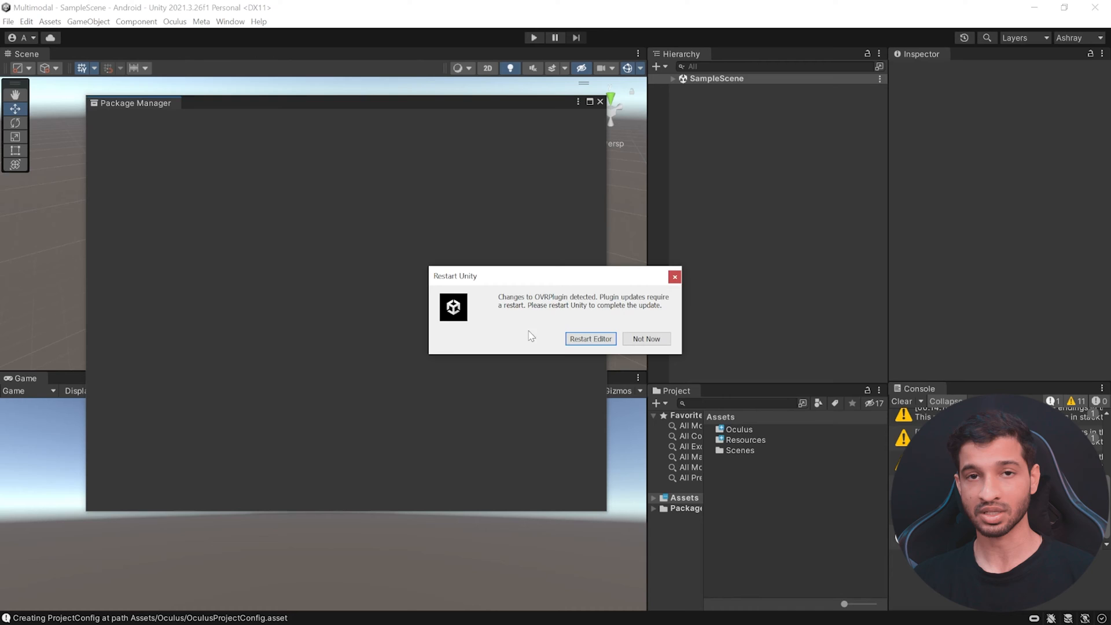
left_click(645, 339)
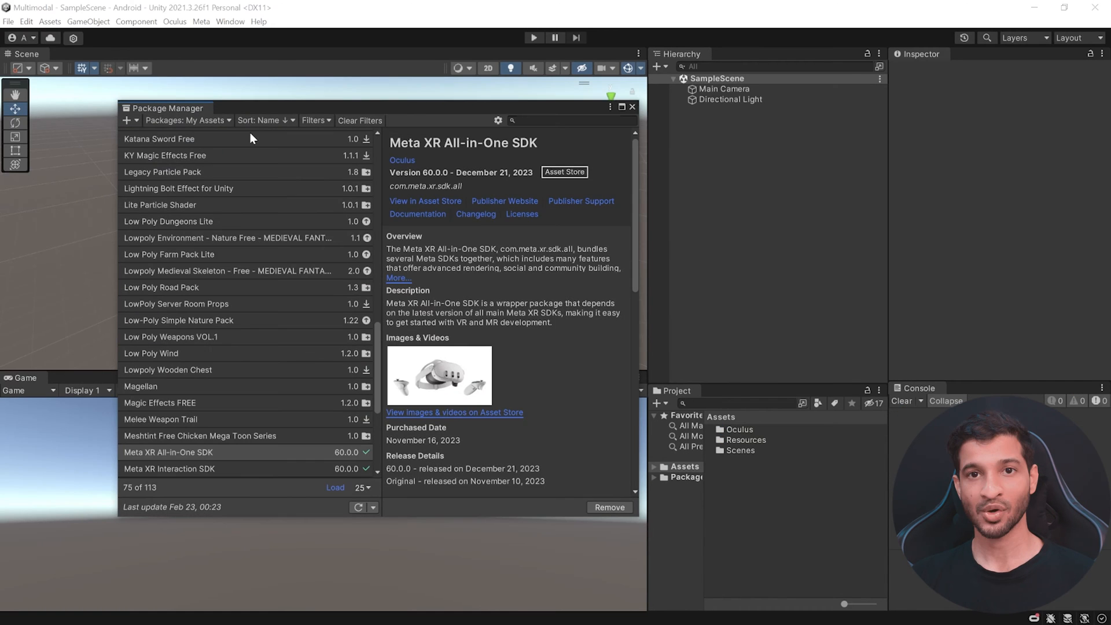
Step: List In Project packages and check the Meta XR Interaction SDK is at 60.0.0
left_click(187, 119)
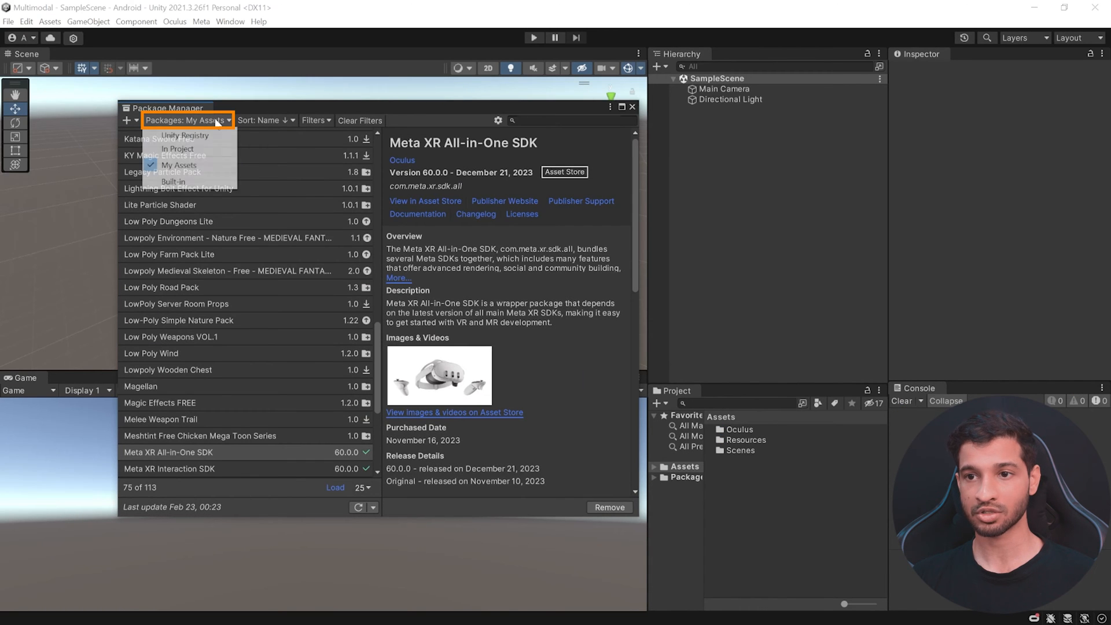
left_click(180, 148)
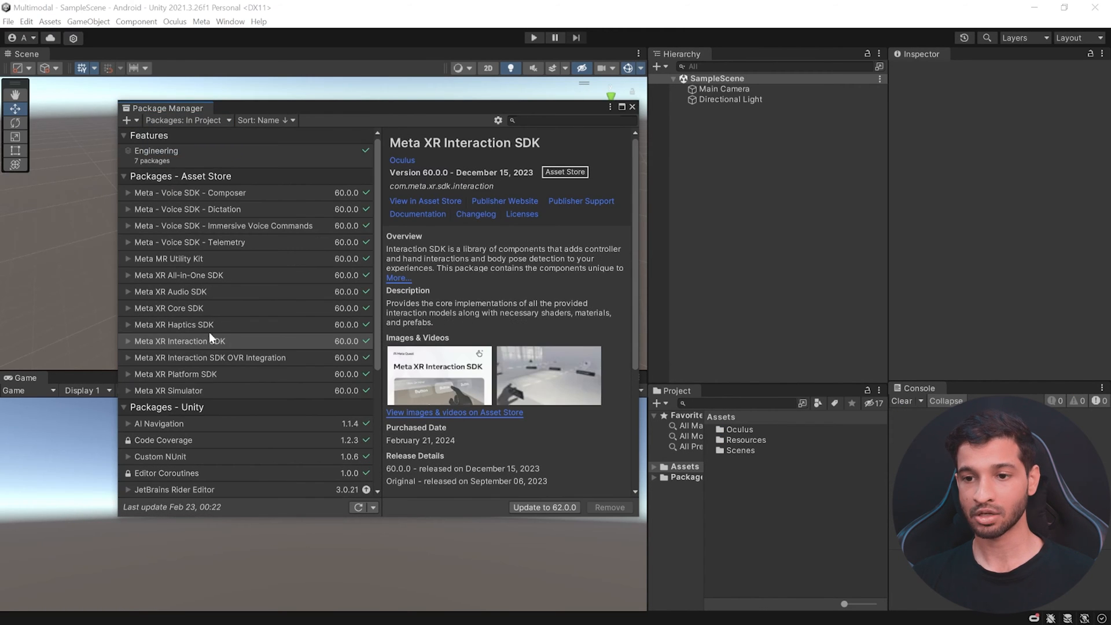
left_click(179, 340)
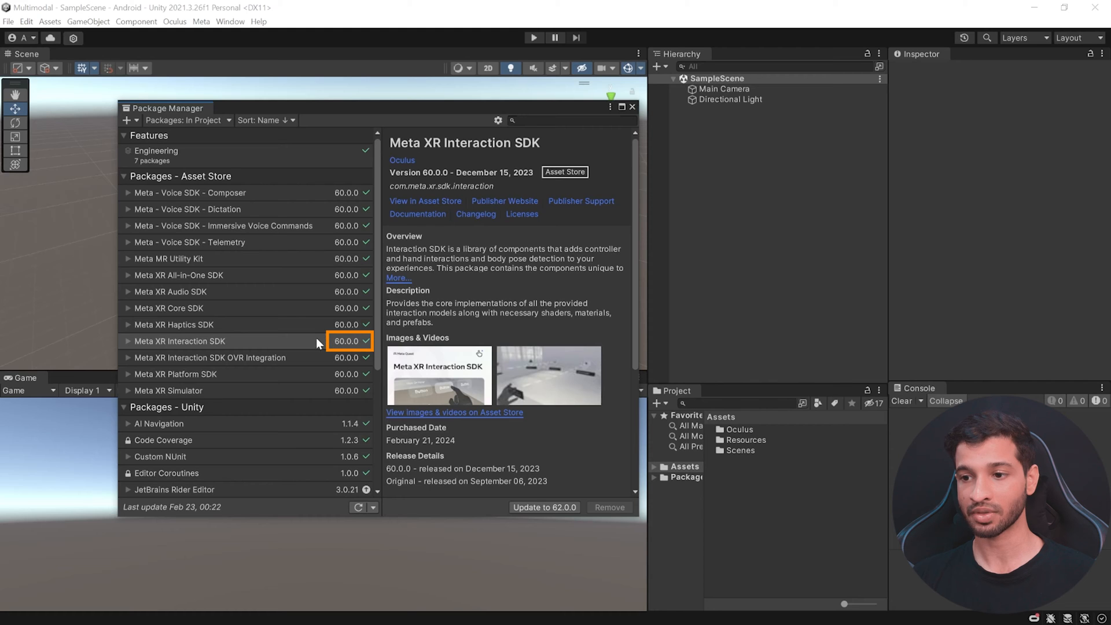
mouse_move(323, 350)
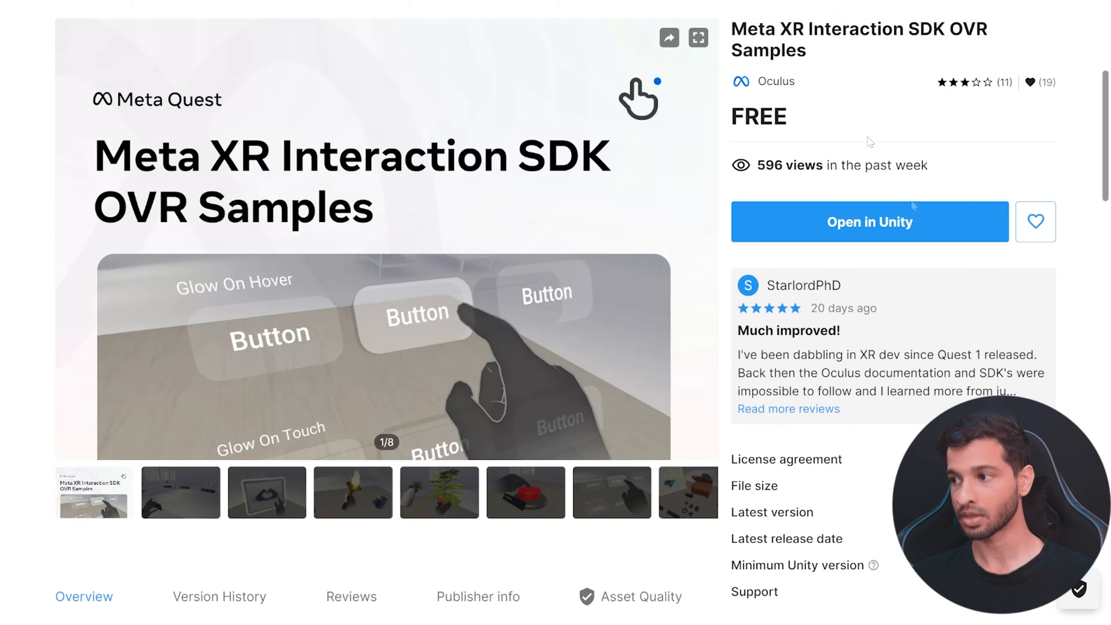
Step: Install the Meta XR Interaction SDK OVR Samples 62.0.0 package from the store page
left_click(870, 222)
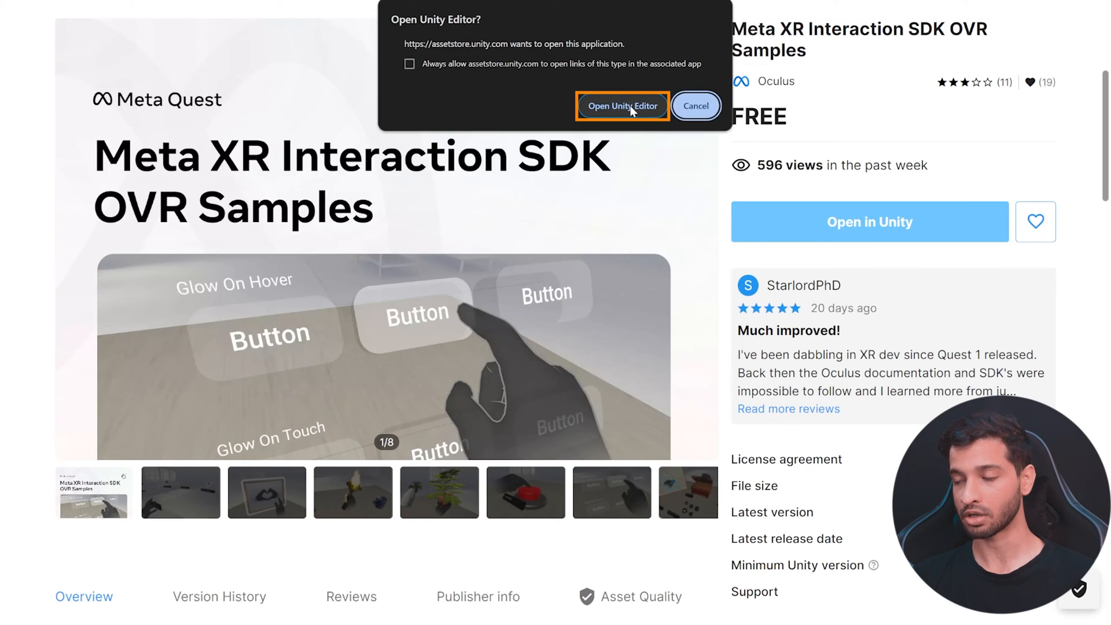
left_click(622, 105)
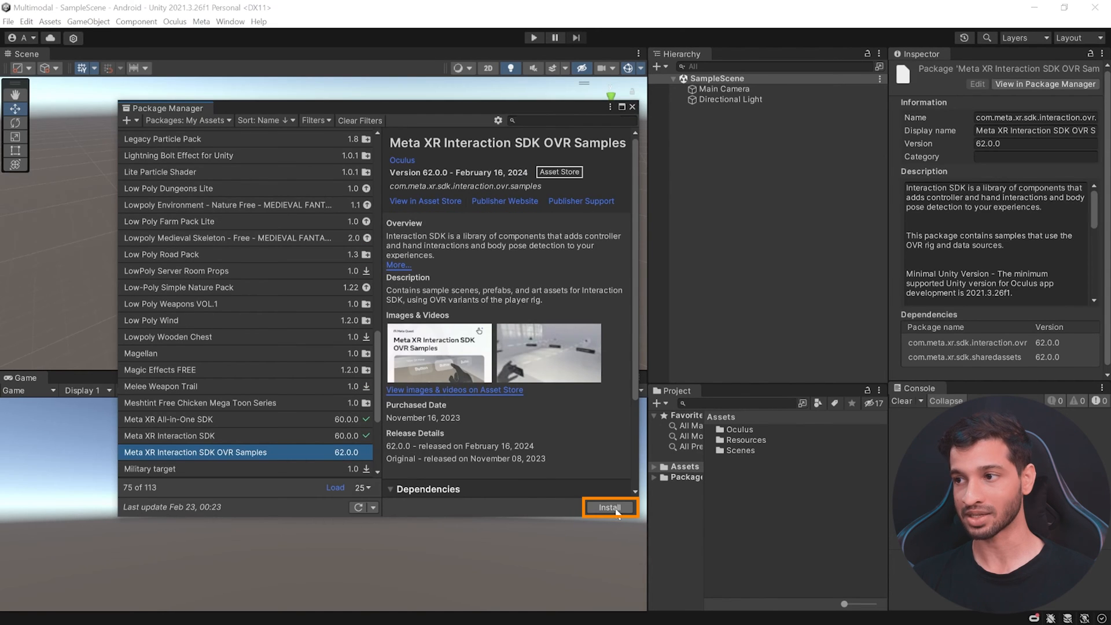
left_click(610, 507)
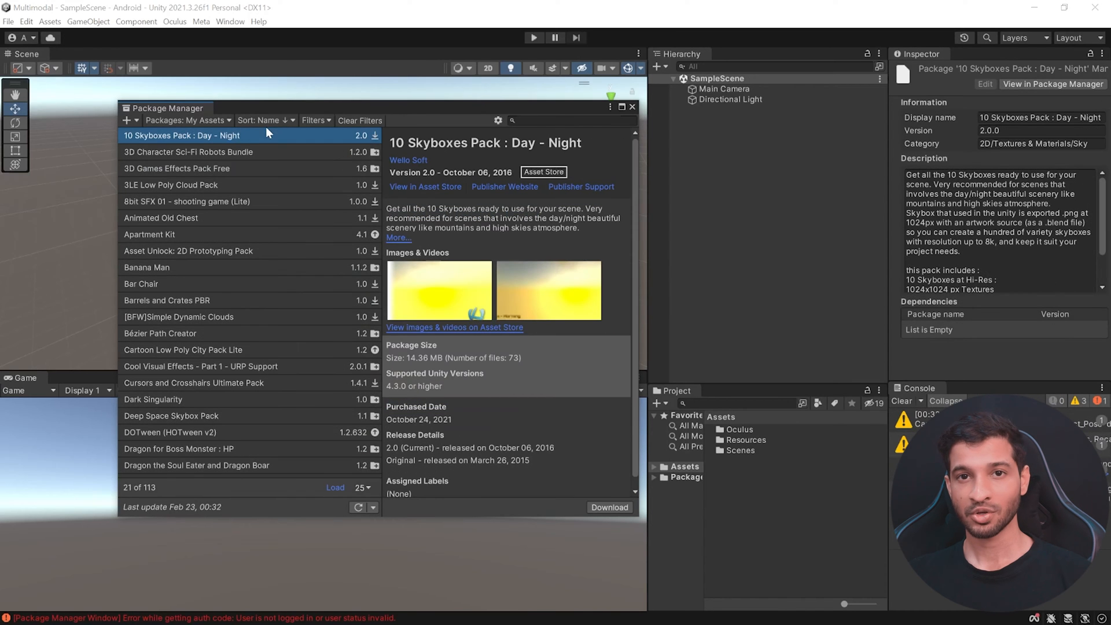
Step: Import the Example Scenes, Feature Scenes and Tools samples into Assets and close Package Manager
left_click(185, 119)
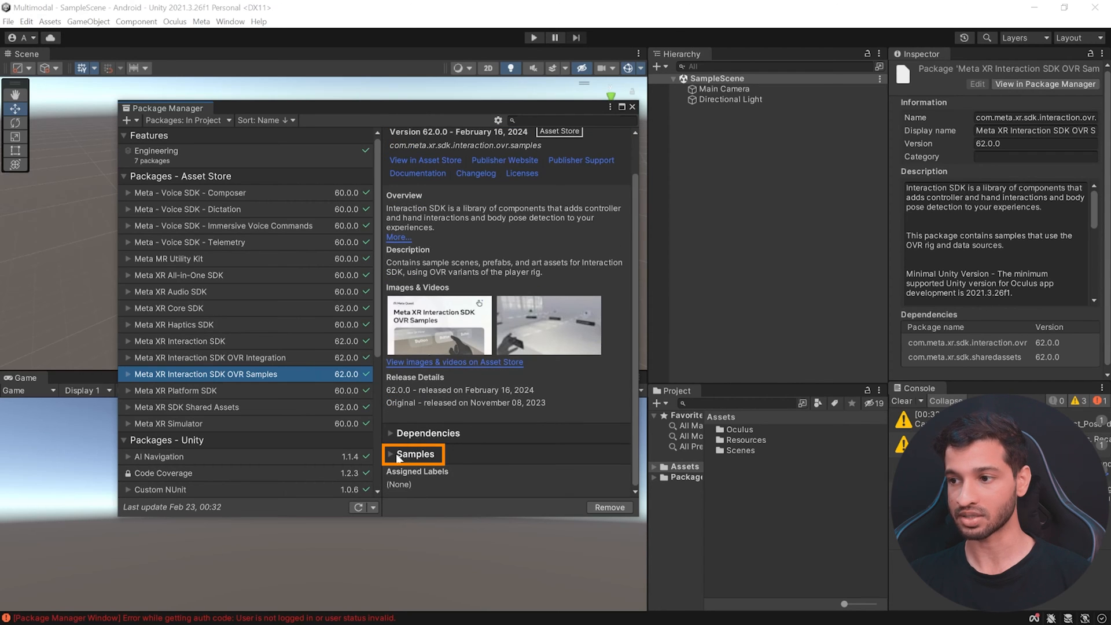
left_click(414, 453)
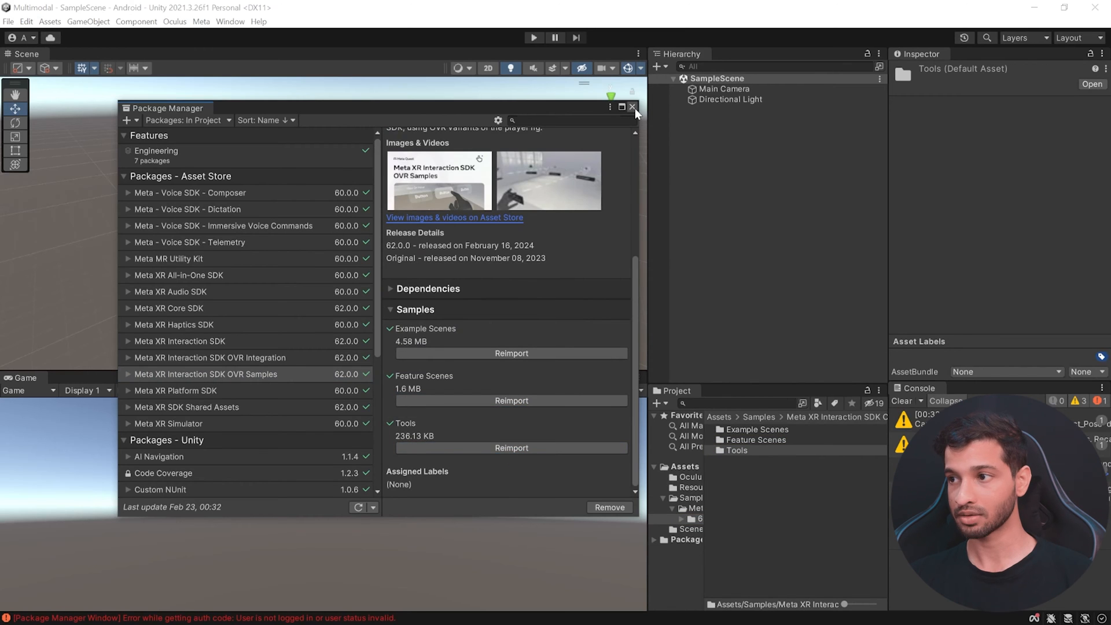
left_click(631, 107)
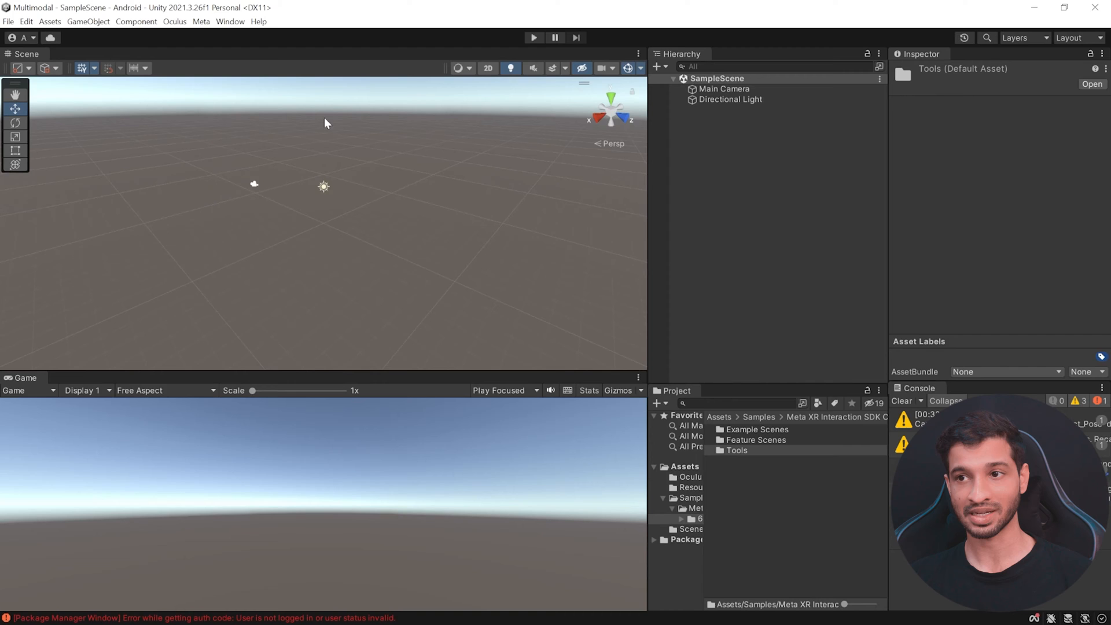
Step: Apply Fix All and Apply All in the Meta XR Project Setup Tool for Android and PC
left_click(175, 21)
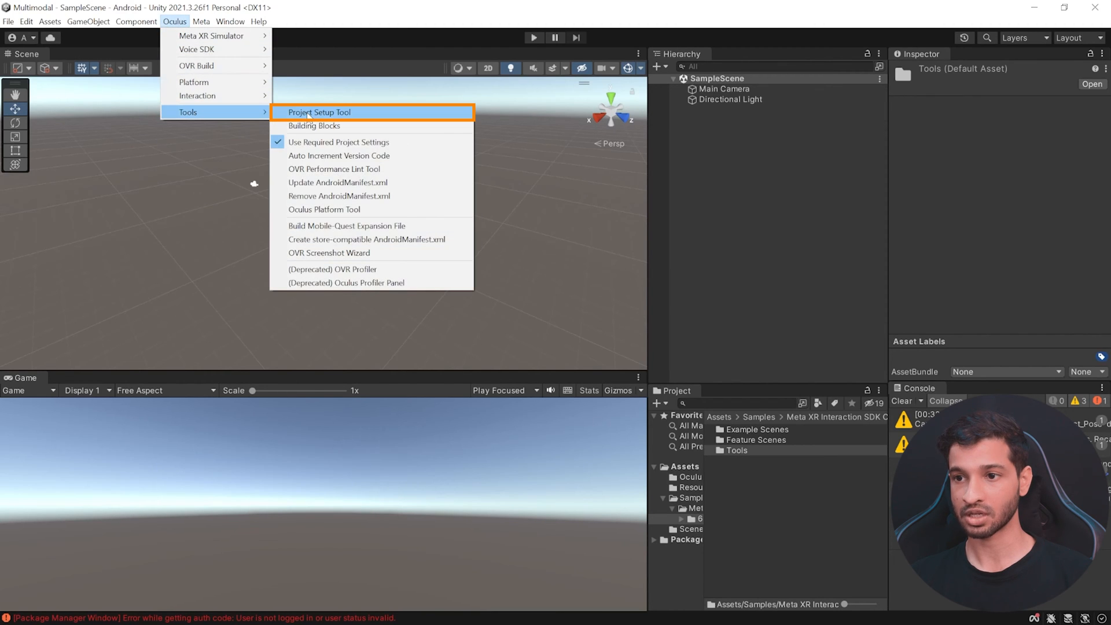
left_click(319, 113)
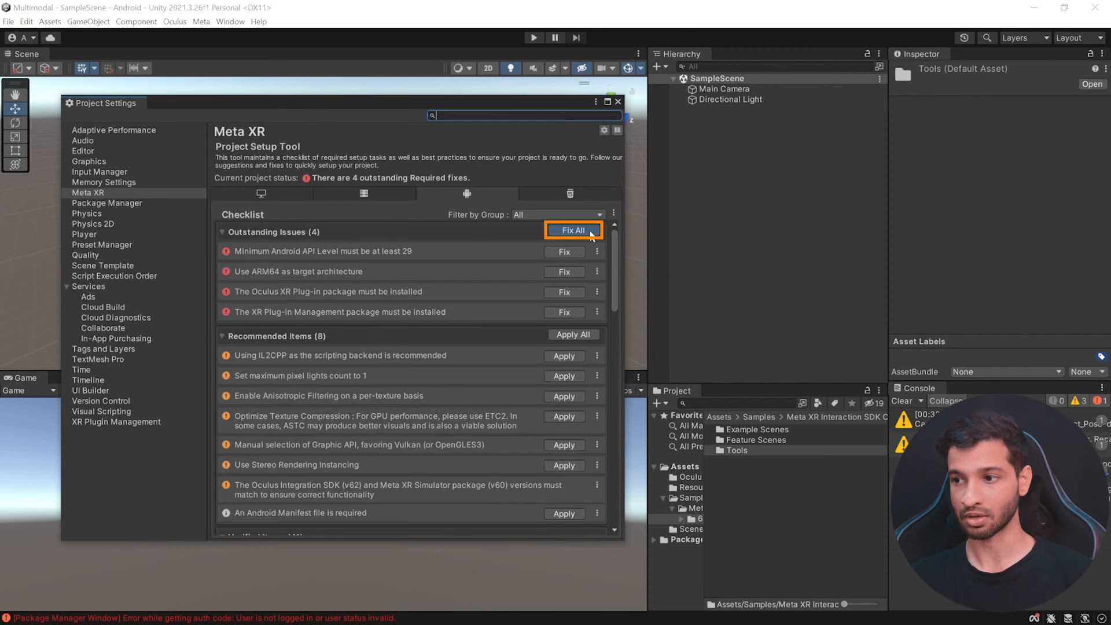
left_click(573, 230)
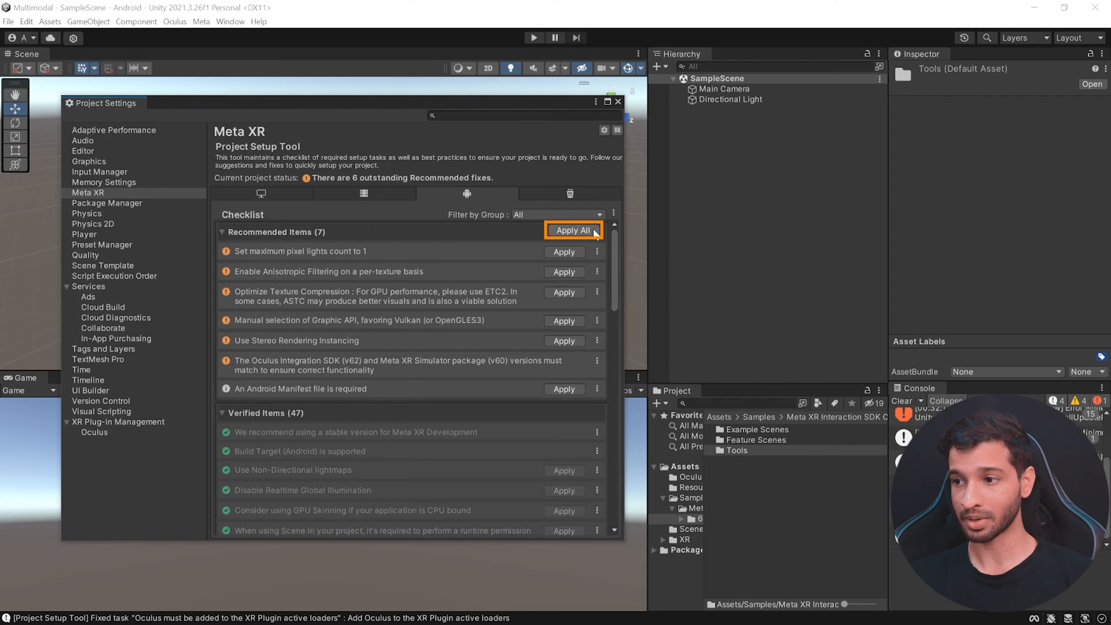
left_click(572, 230)
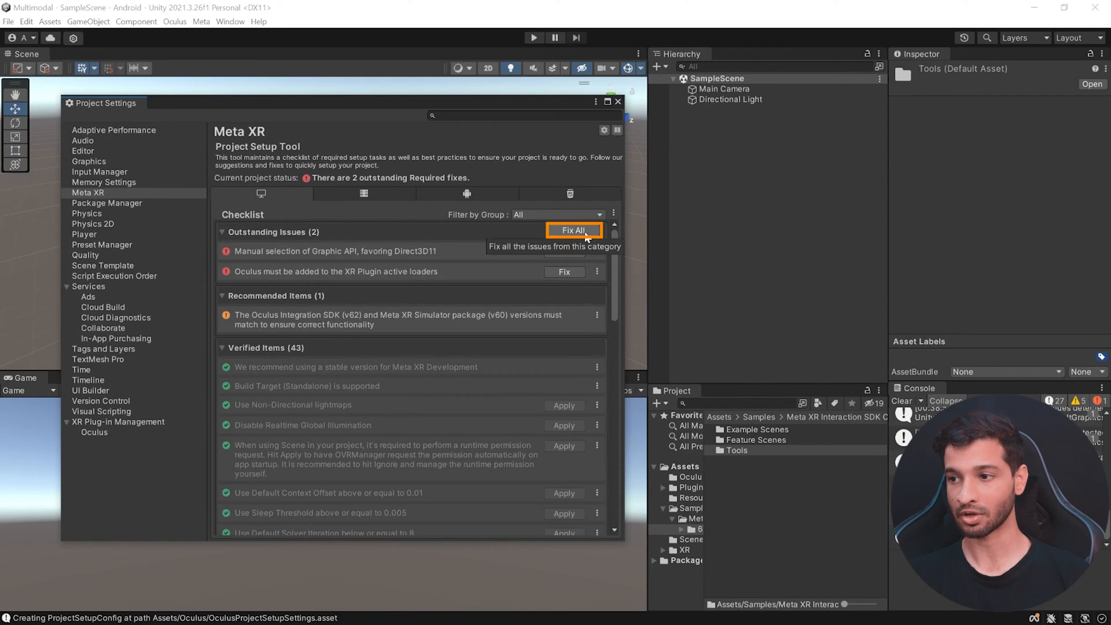
left_click(574, 229)
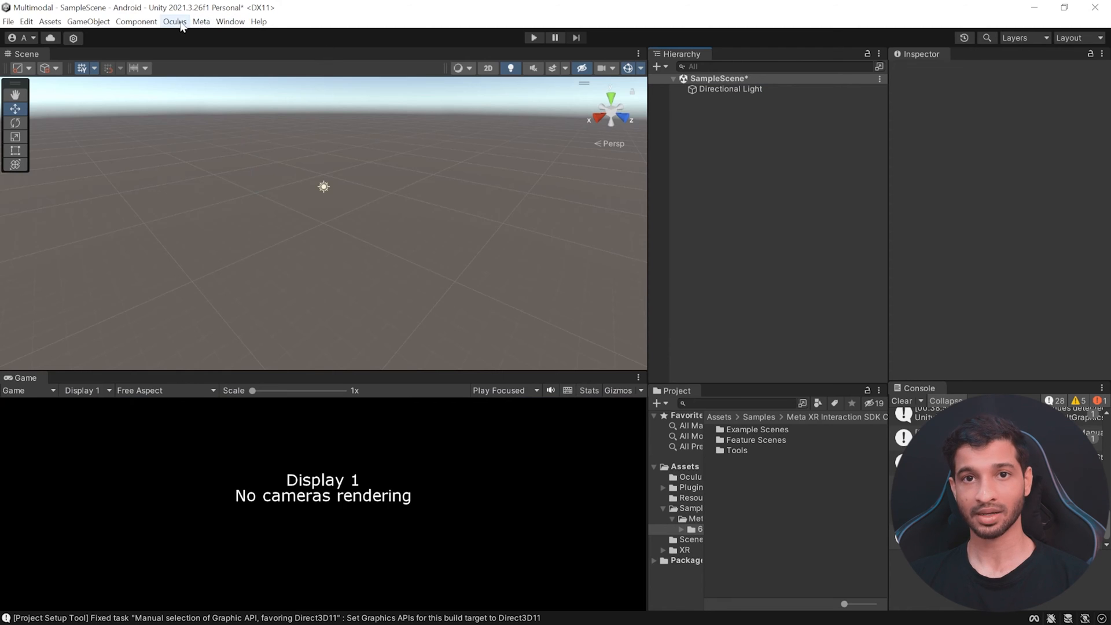
Step: Add the Camera Rig building block to SampleScene from the Building Blocks window
left_click(174, 21)
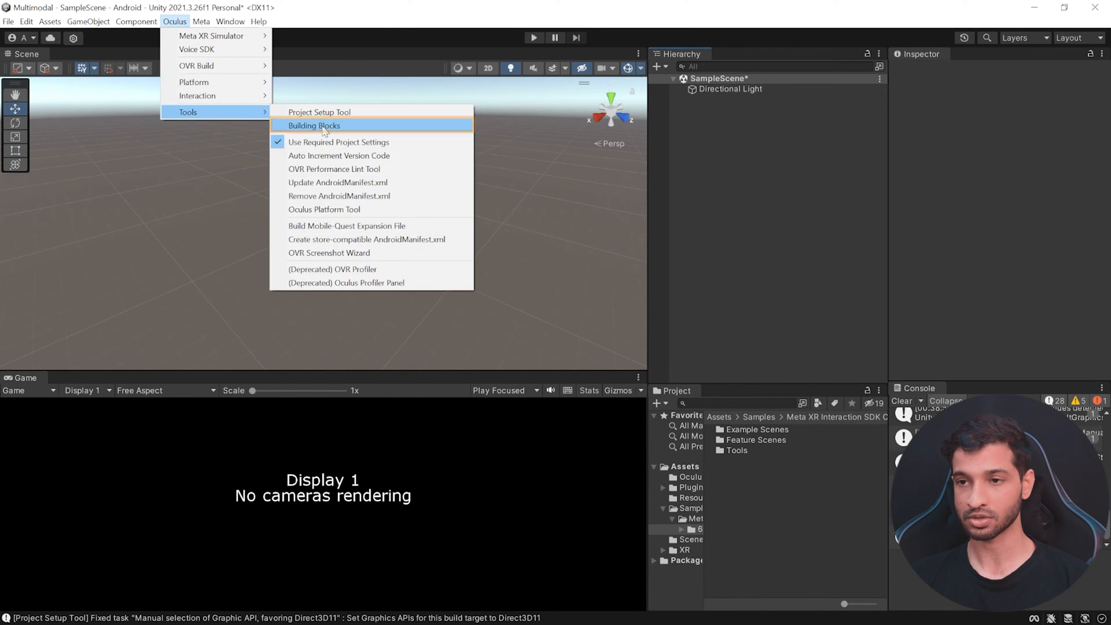
left_click(313, 125)
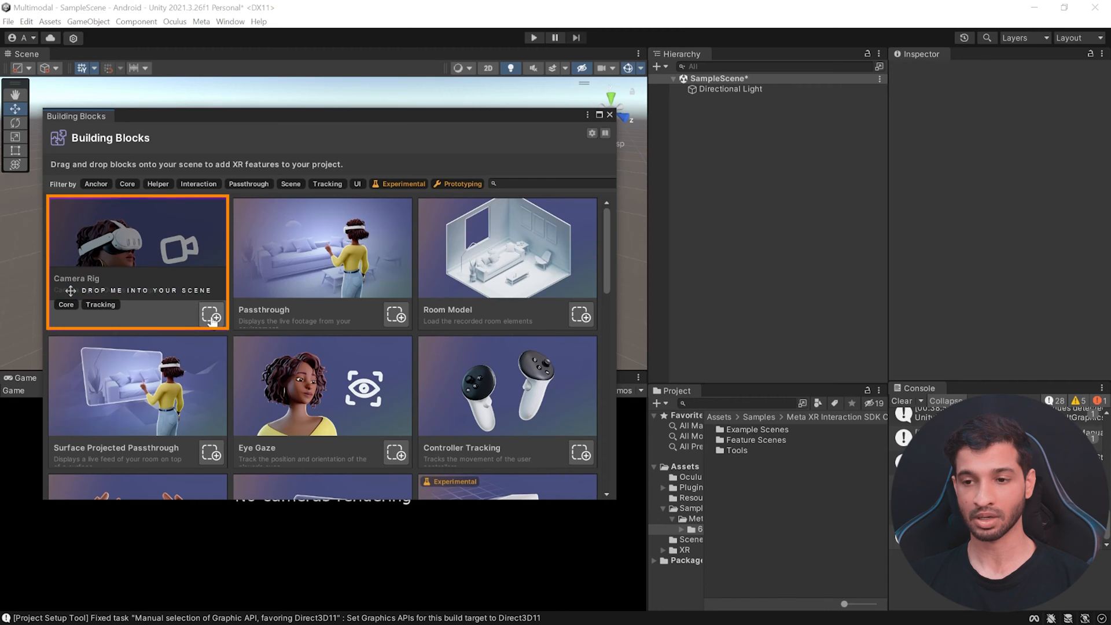
left_click(211, 315)
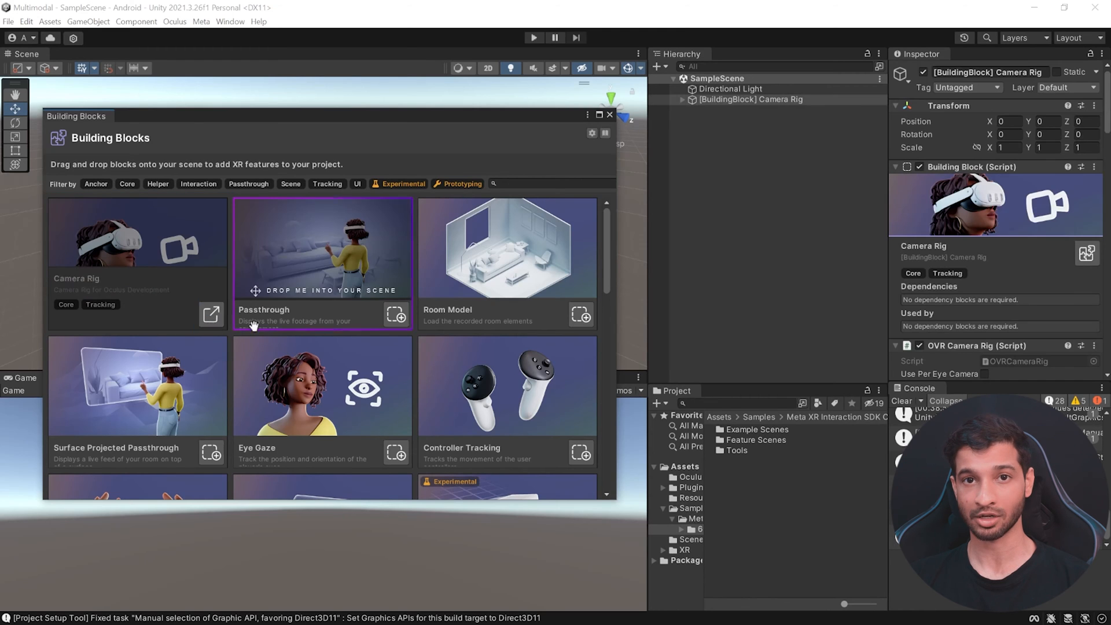
Step: Expand the camera rig and its TrackingSpace to reveal the eye and hand anchors
left_click(750, 99)
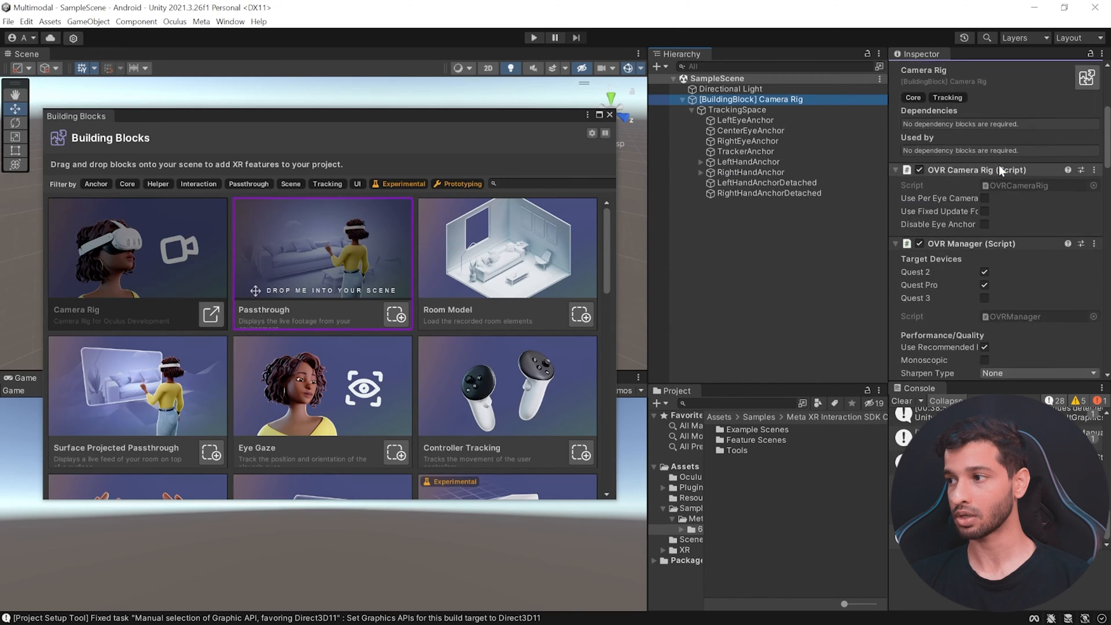
left_click(738, 110)
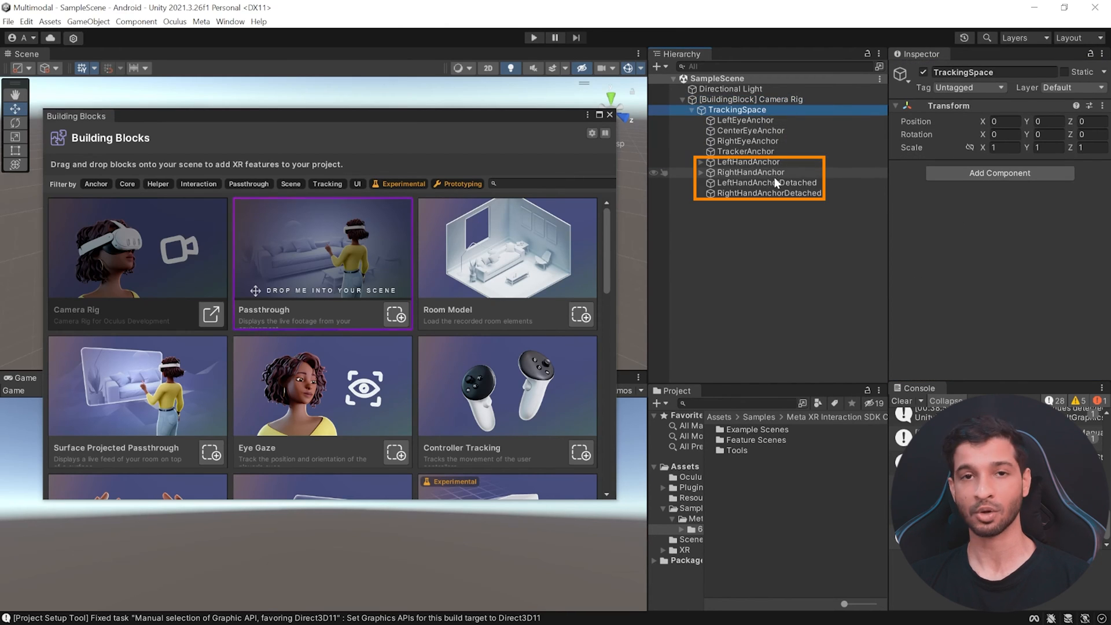
left_click(749, 99)
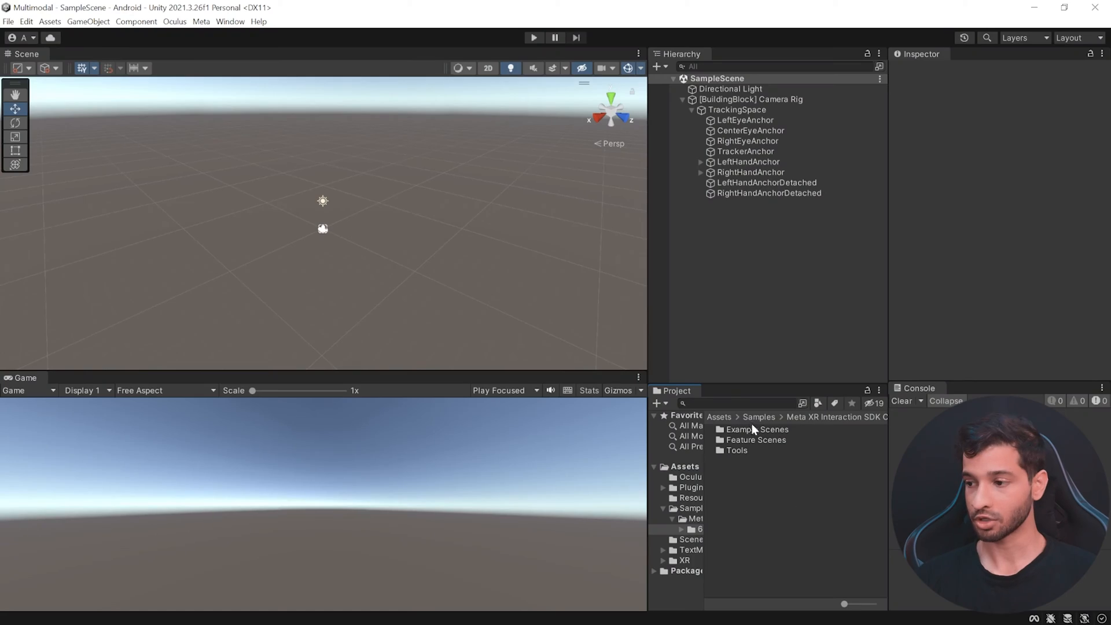
Step: Search the Project for LargeRoom, add the prefab to the scene and reopen Building Blocks
type("largero")
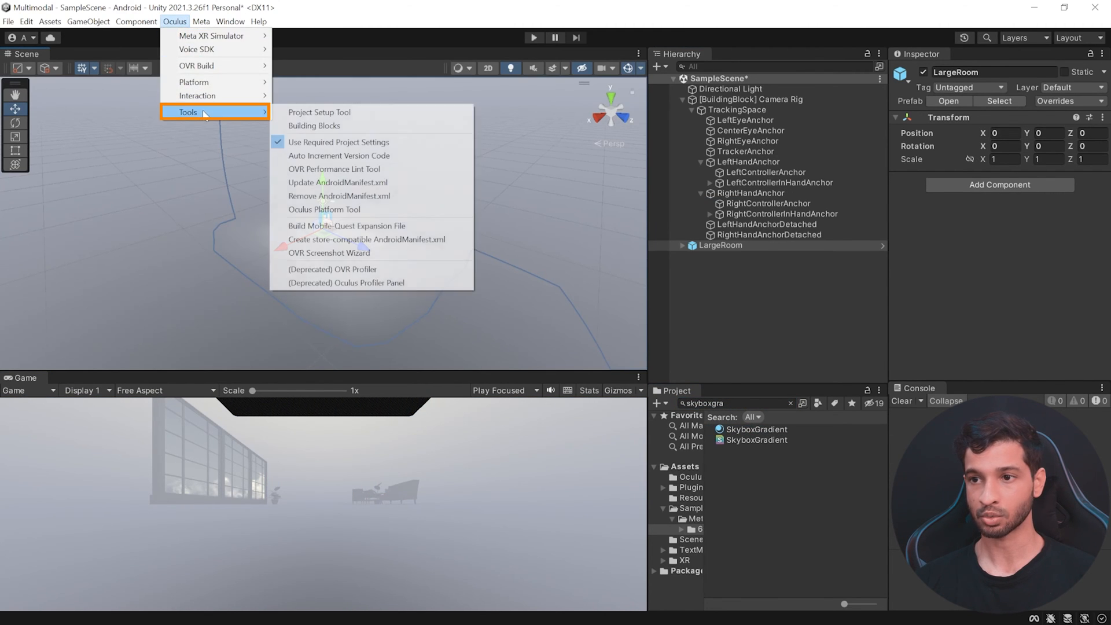
left_click(313, 125)
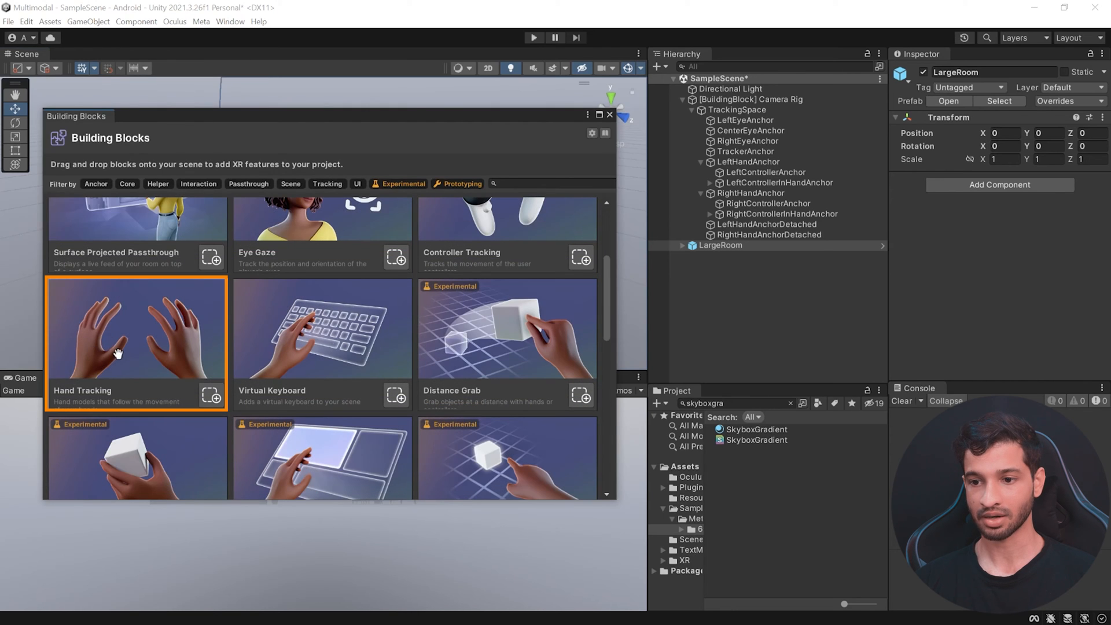
Step: Add the Hand Tracking block so left and right Hand Tracking objects sit under the hand anchors
left_click(213, 397)
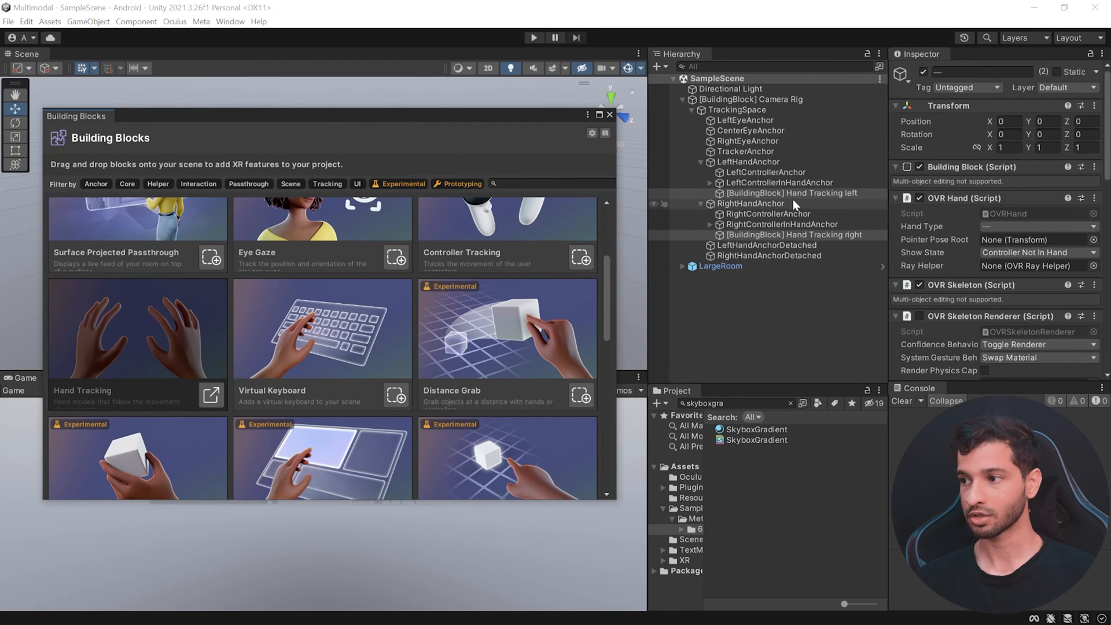
left_click(791, 193)
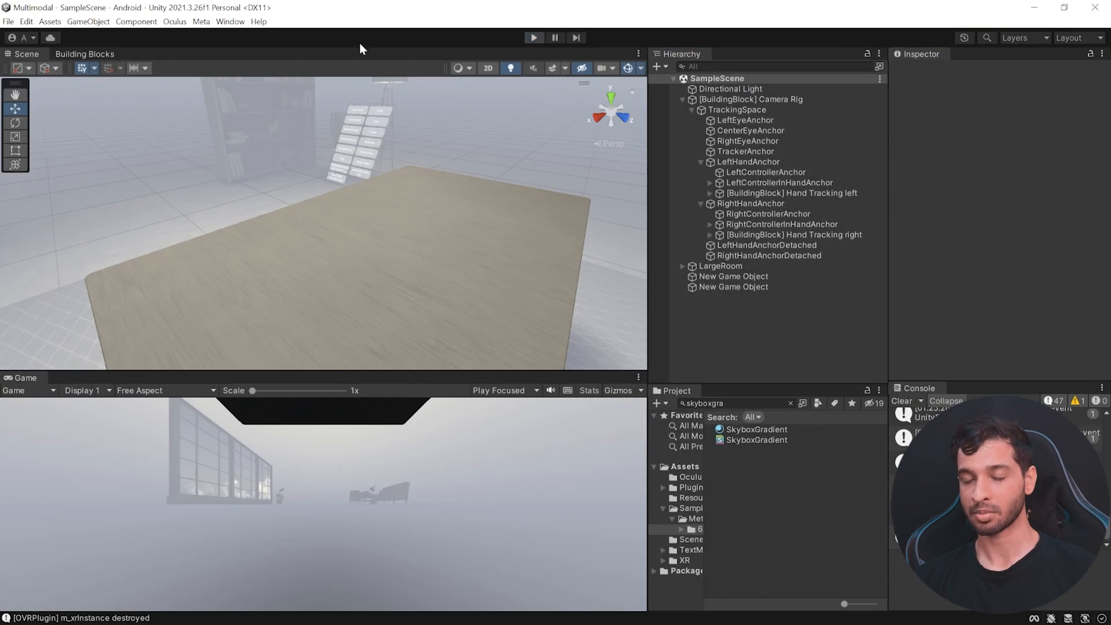
Step: Add the Virtual Hands block, creating an Interaction rig with synthetic left and right hands
left_click(85, 55)
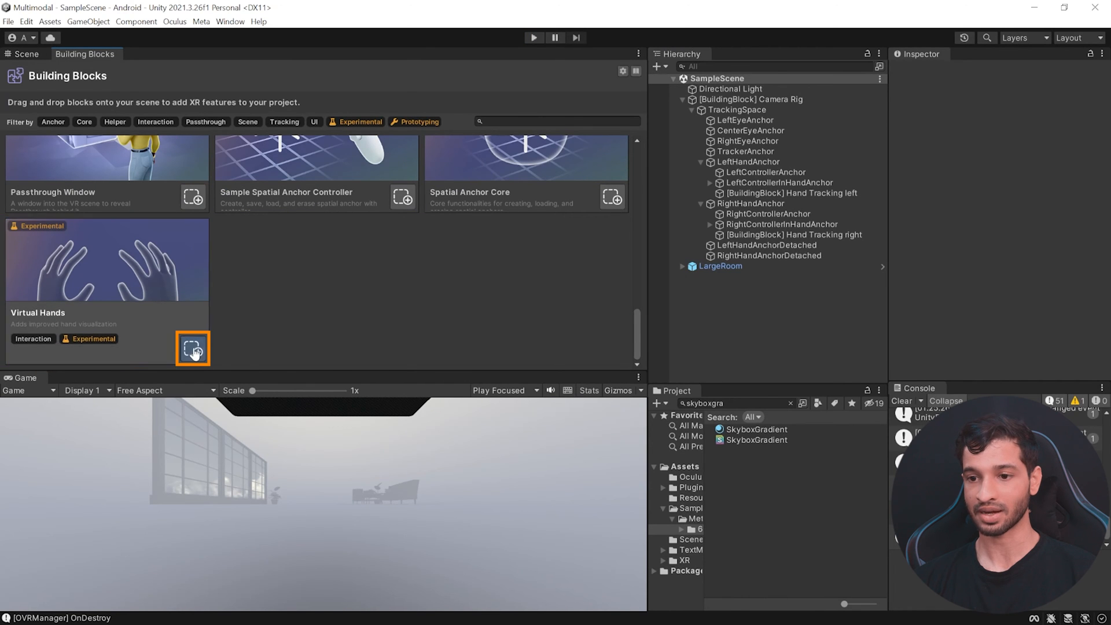
left_click(192, 348)
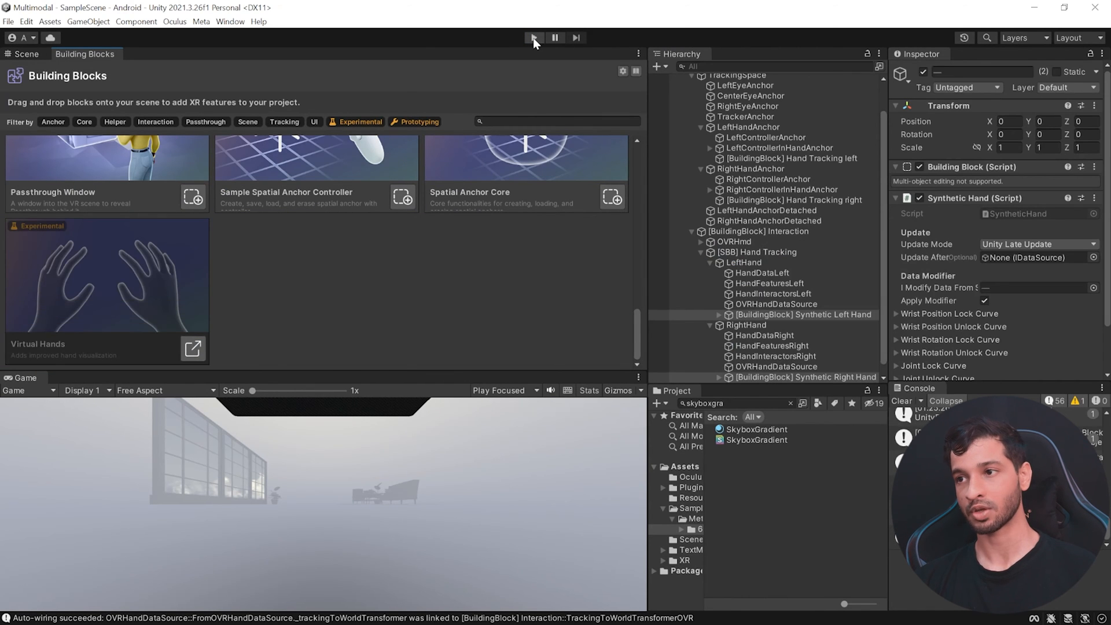
left_click(532, 37)
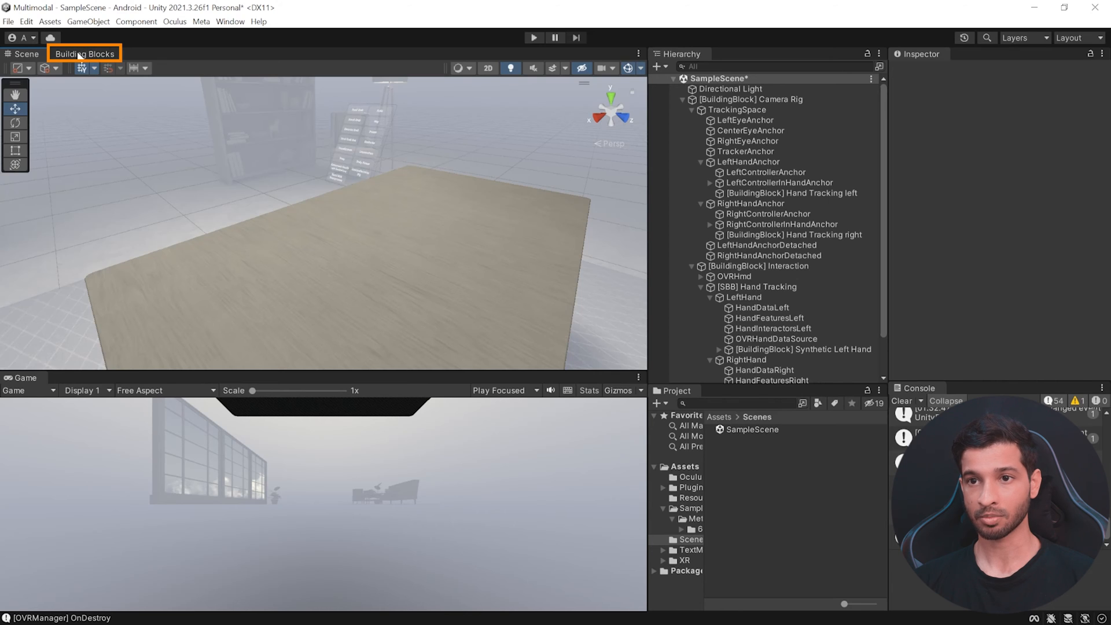
Step: Add the Controller Tracking block under both controller anchors and inspect the left one
left_click(84, 53)
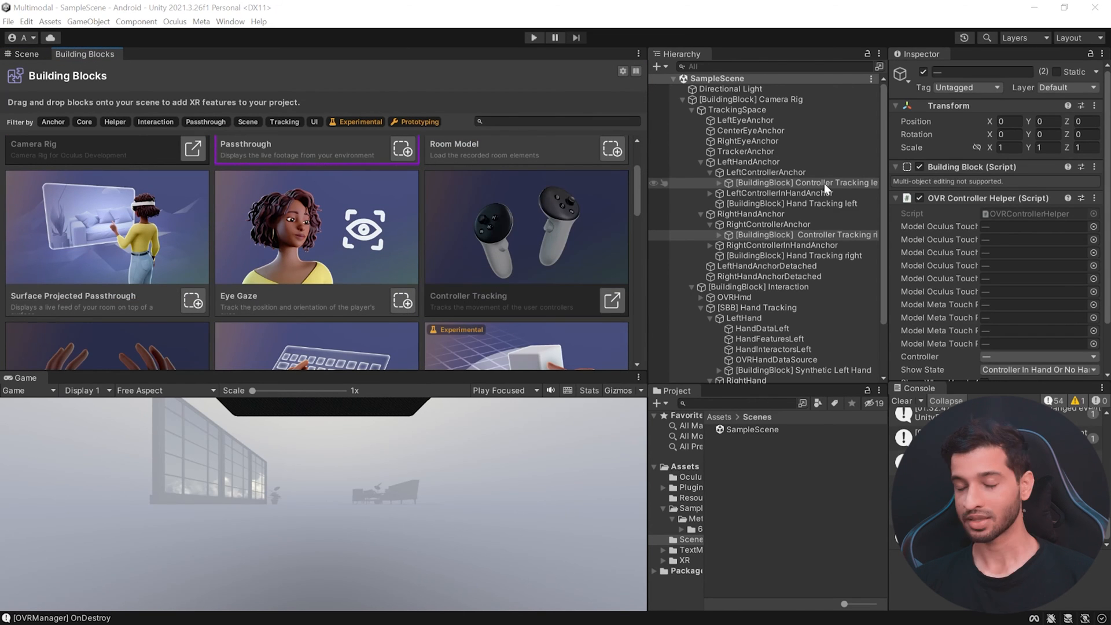
left_click(800, 182)
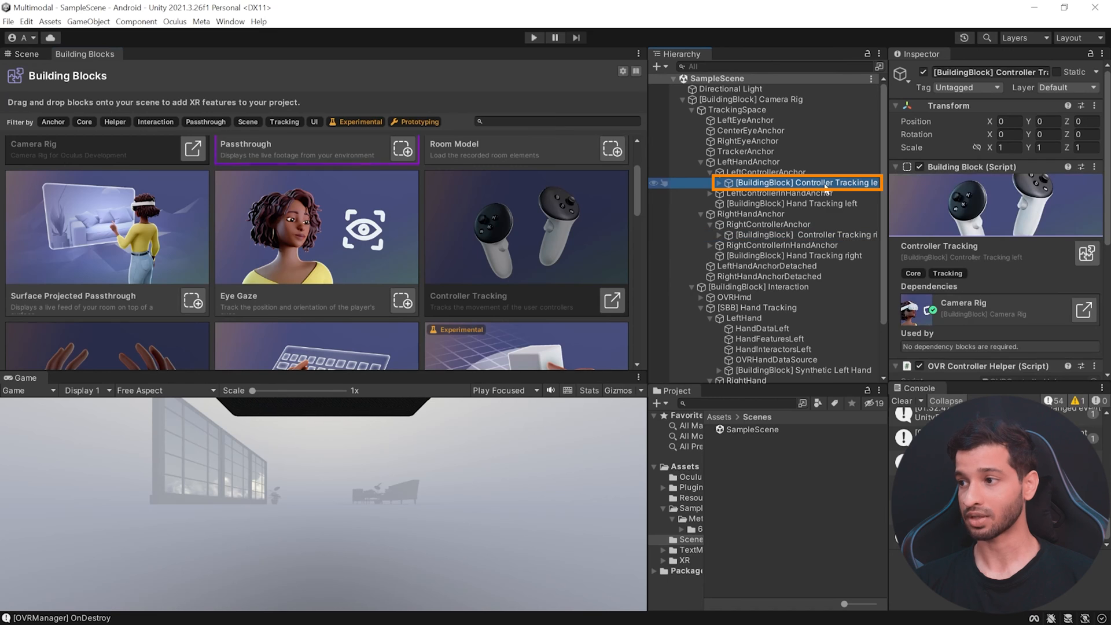
left_click(803, 235)
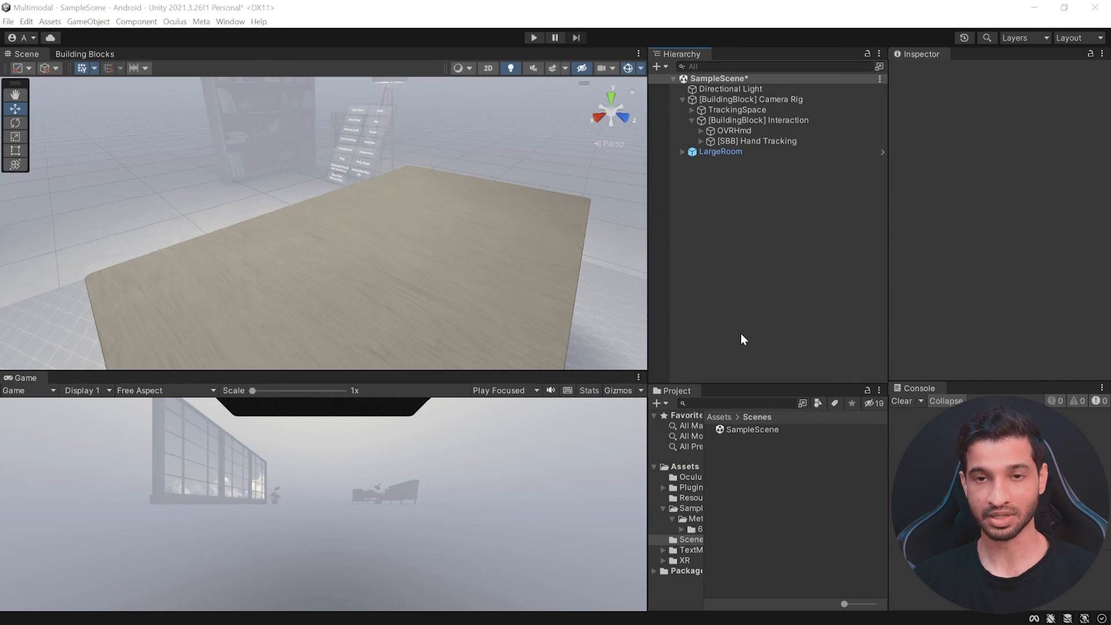
Step: Find the OVRControllerDrivenHands prefab via 'ovrcontrol' search and place it under the Interaction rig
left_click(737, 403)
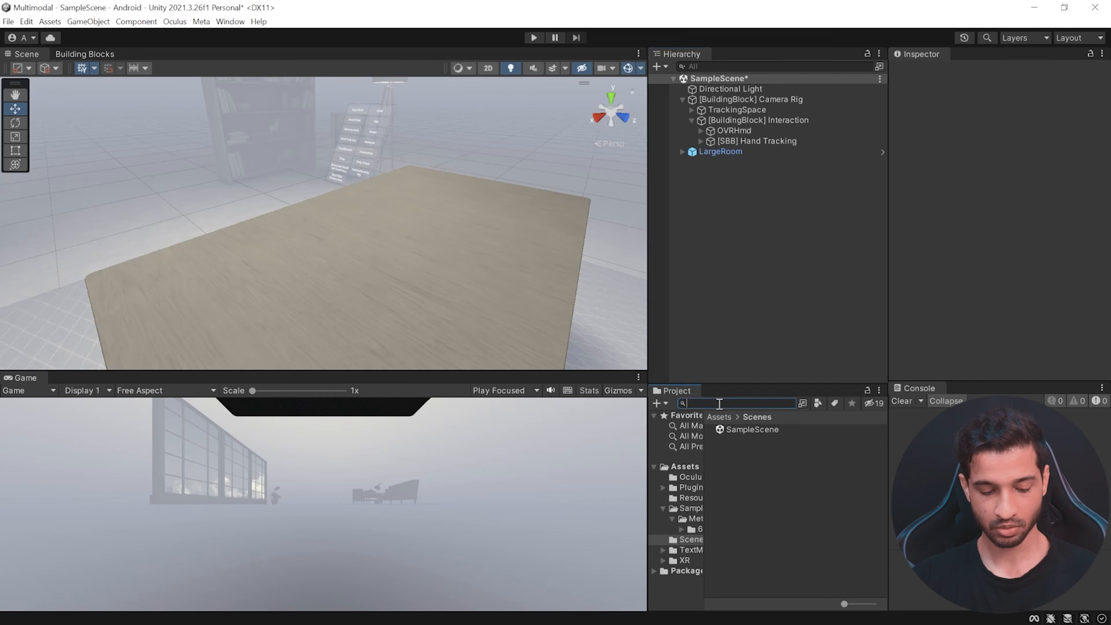
type("ovrcontrol")
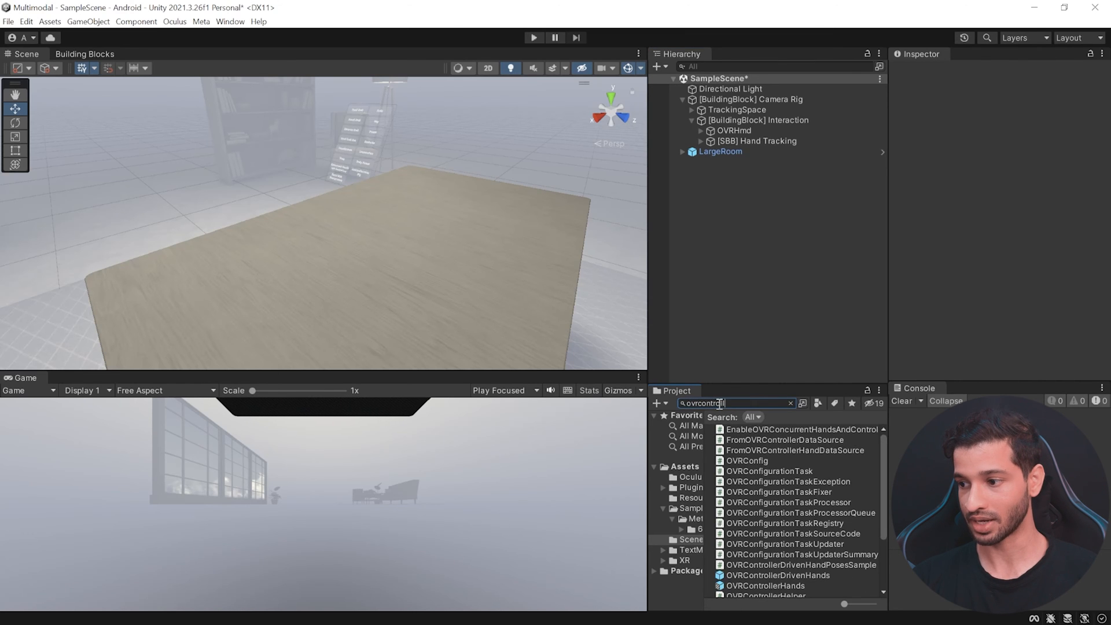
left_click(757, 119)
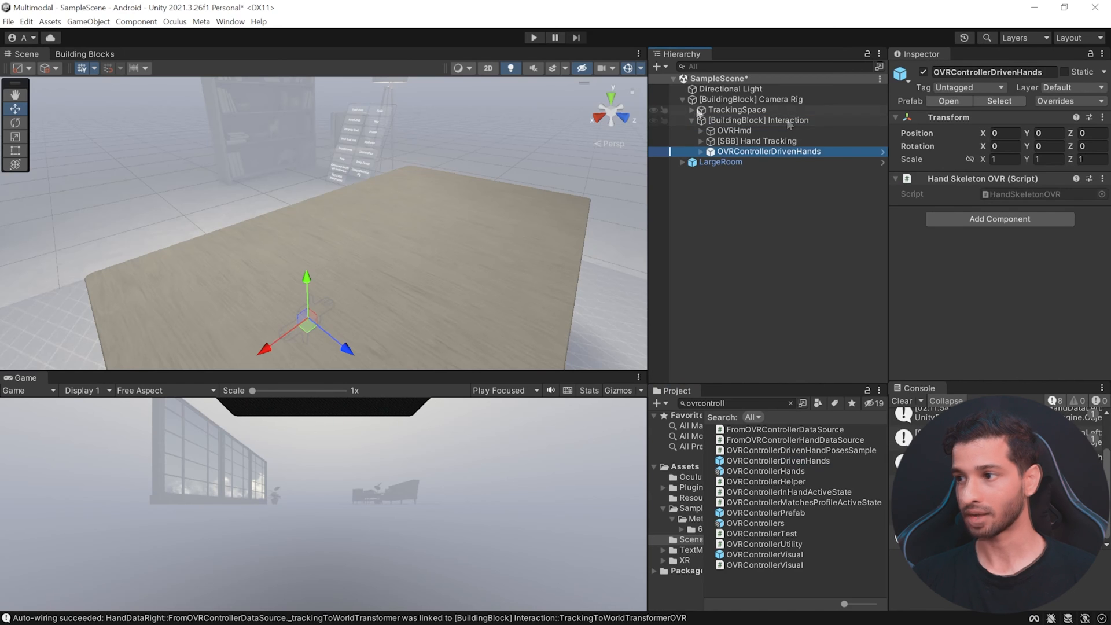
Step: Set Show State to Always on both Hand Tracking objects in the camera rig's tracking space
left_click(788, 194)
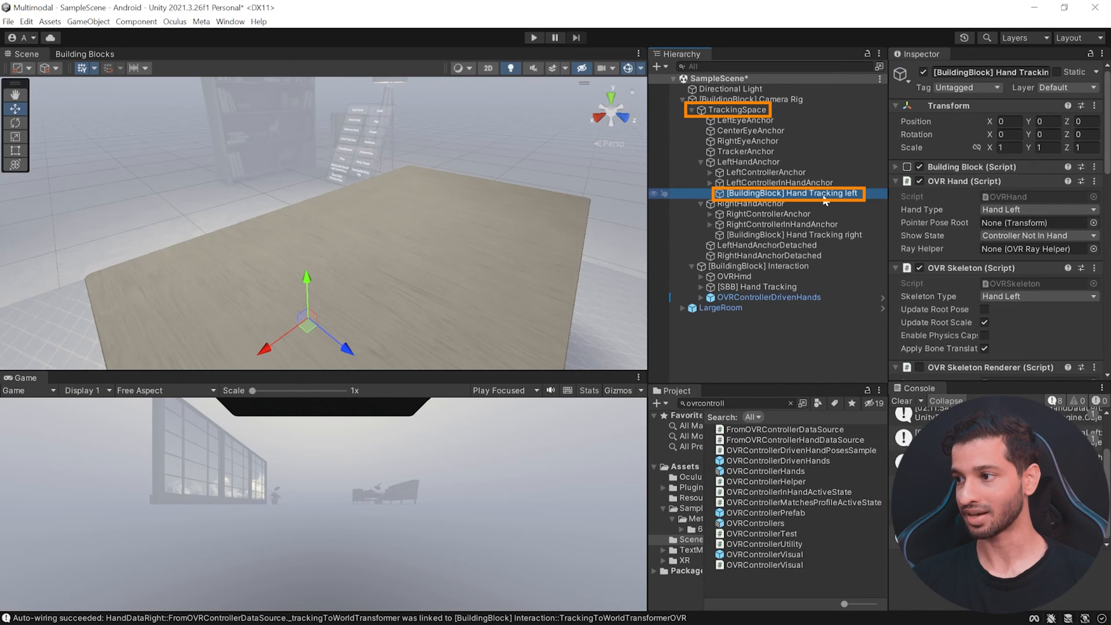
left_click(792, 235)
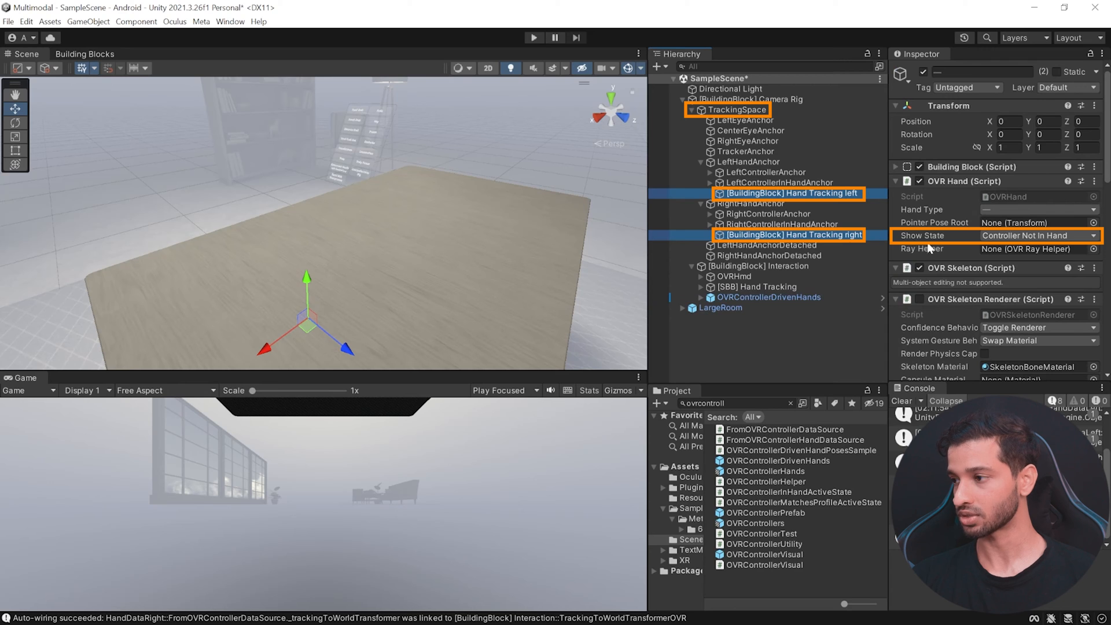
left_click(1038, 235)
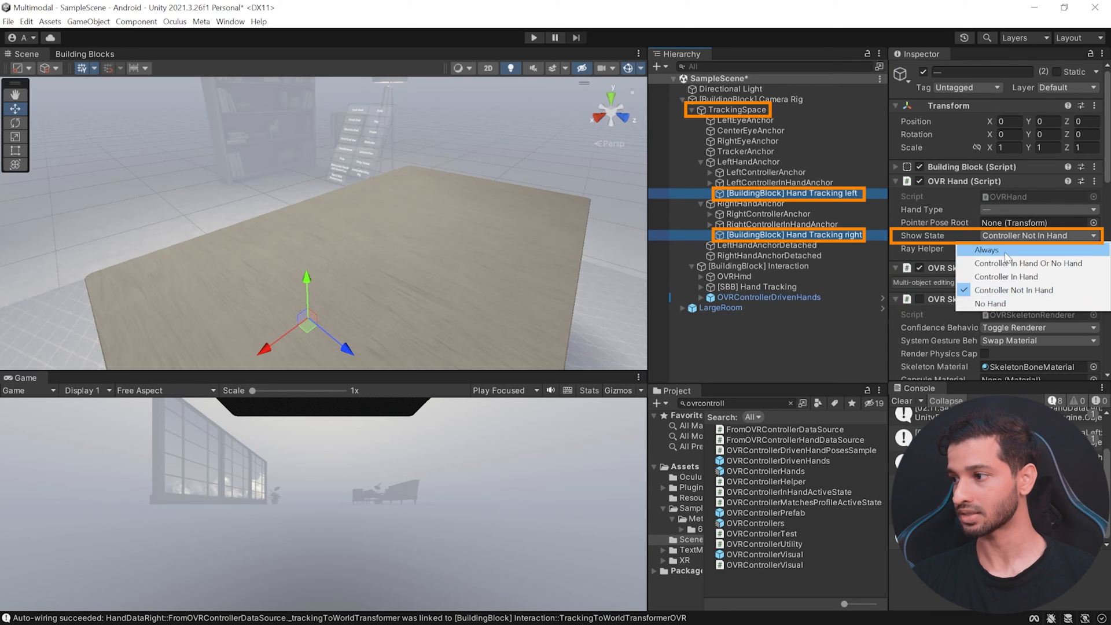
left_click(986, 250)
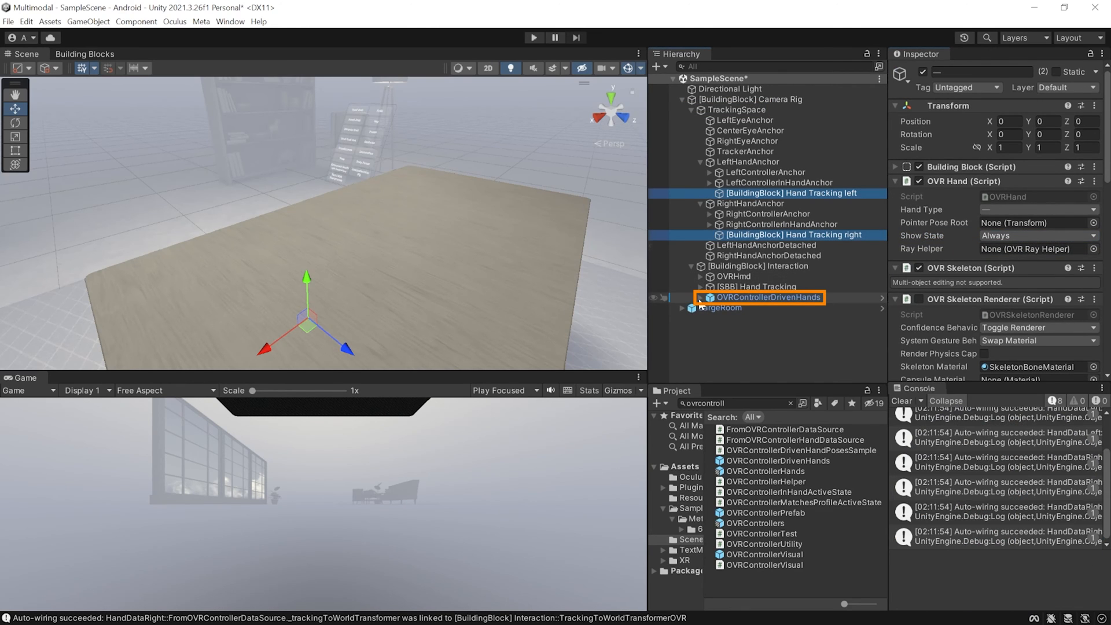
left_click(699, 298)
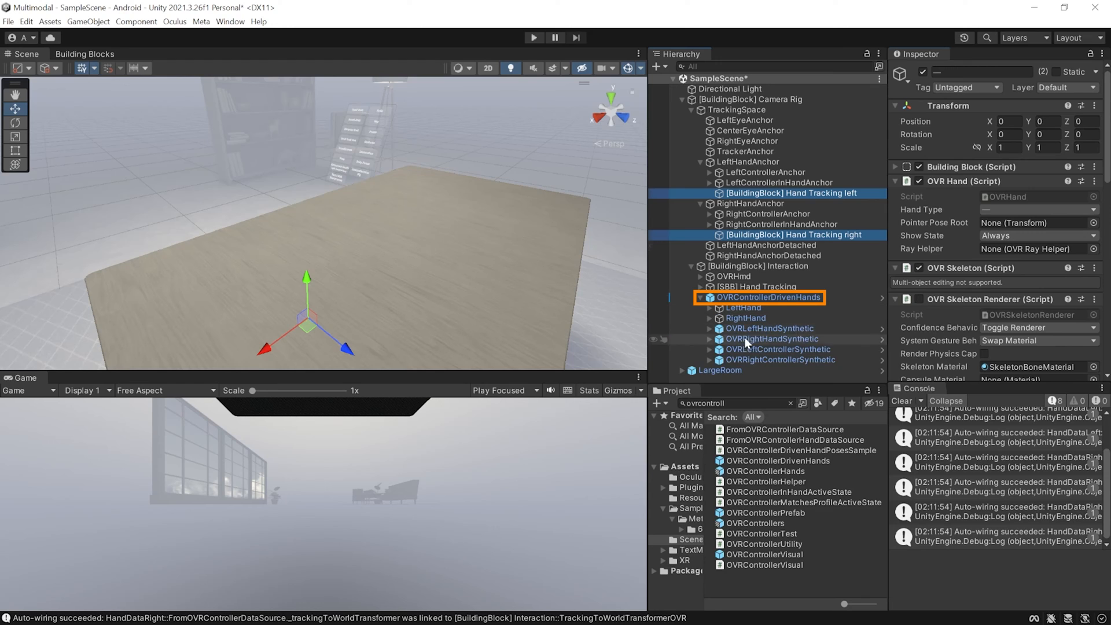
left_click(778, 349)
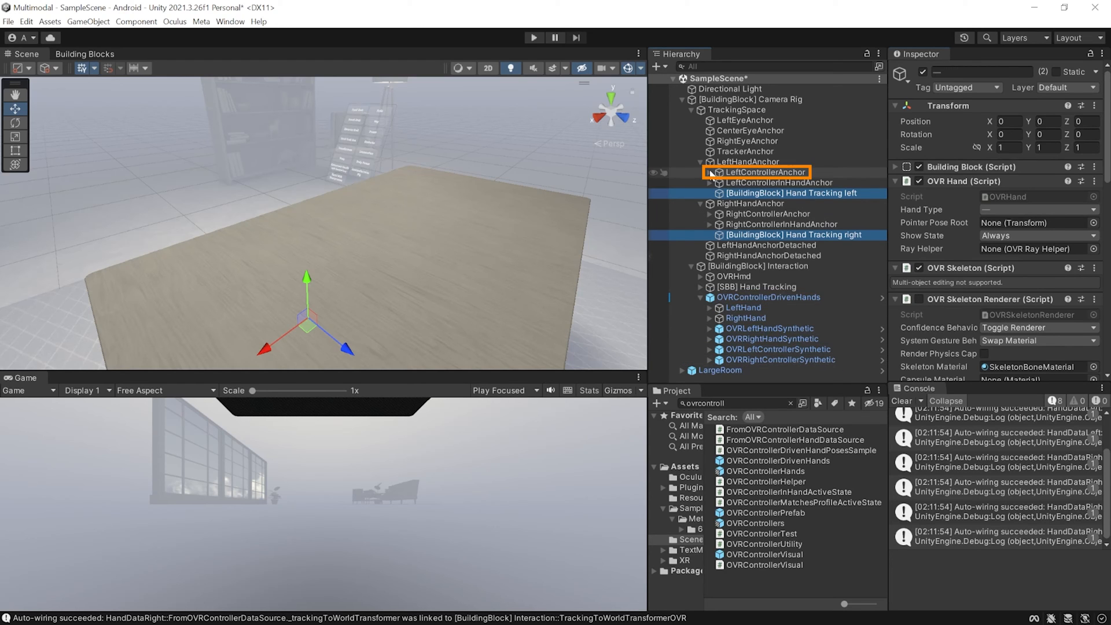
left_click(797, 181)
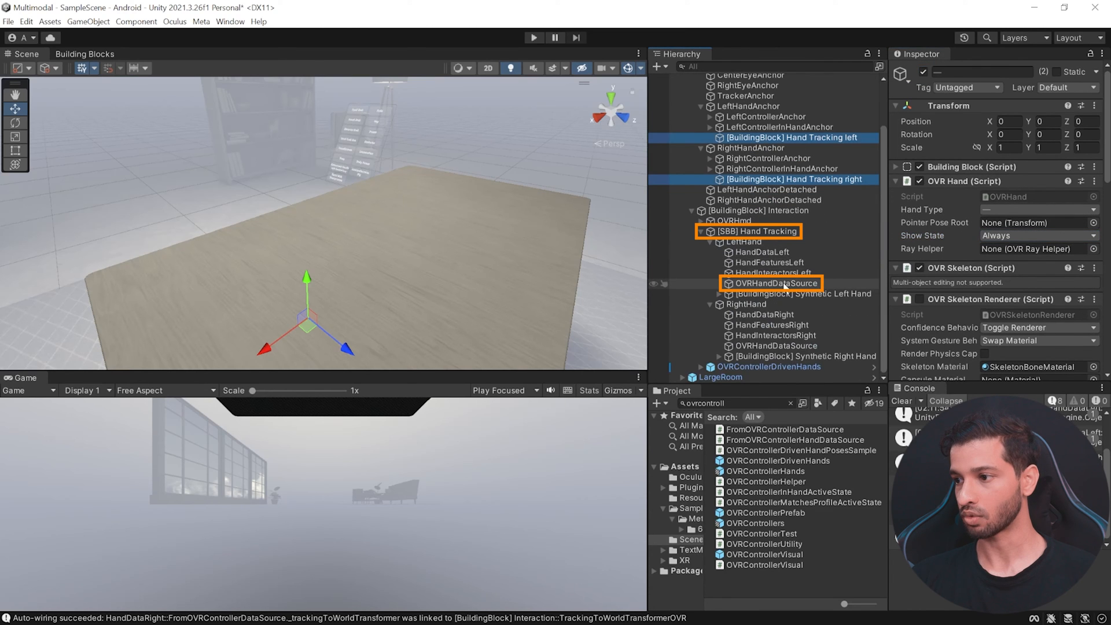
Step: Add the OVR Controller In Hand Active State component to both OVRHandDataSource objects
left_click(772, 282)
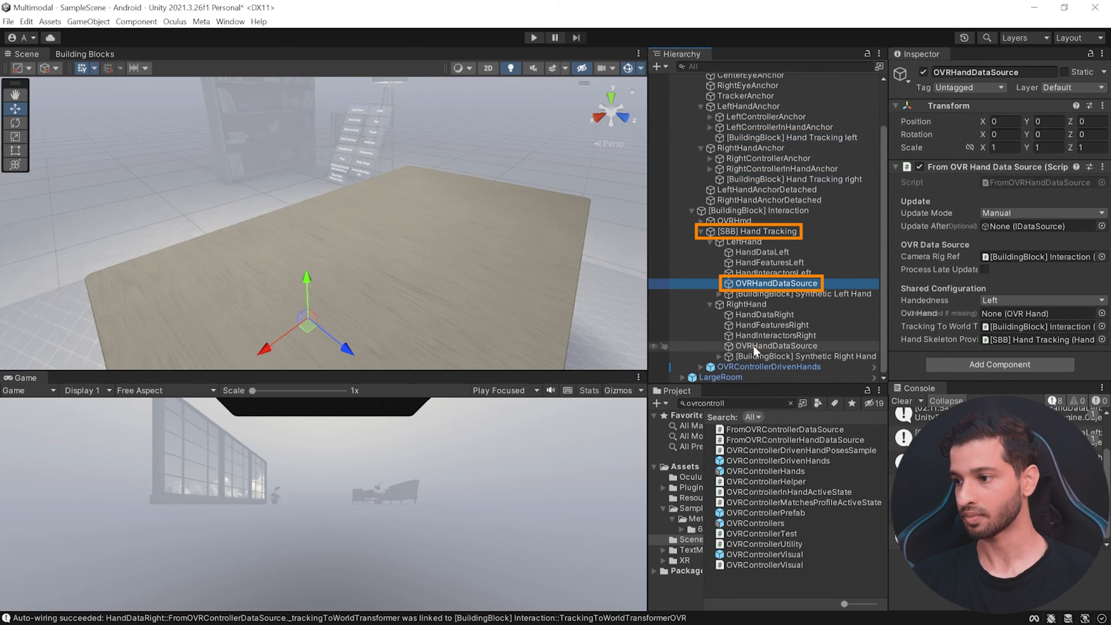
left_click(774, 346)
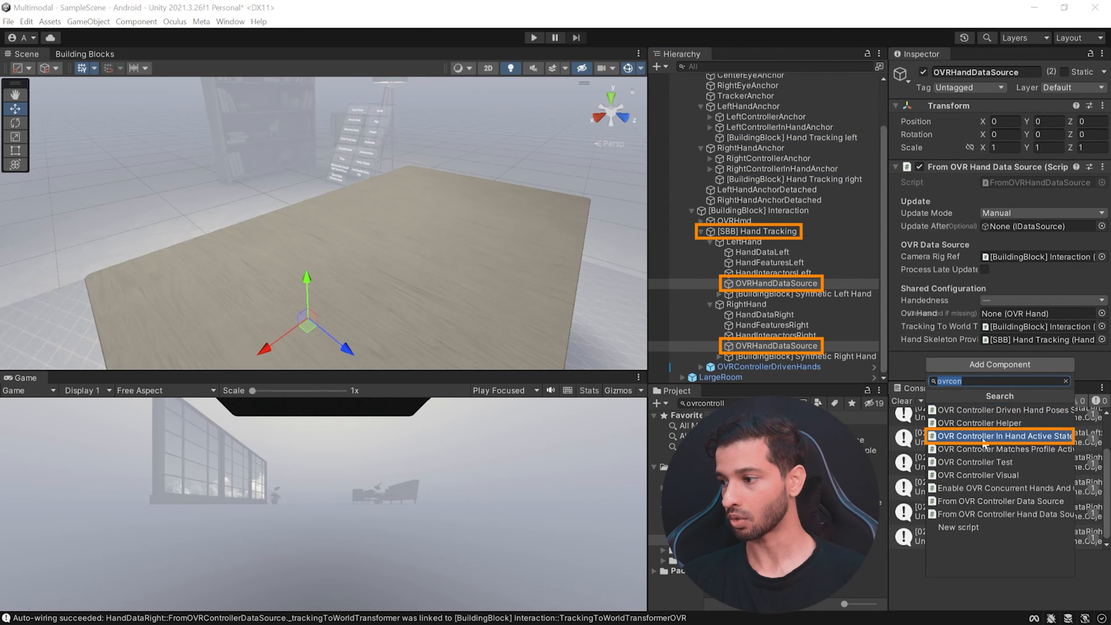
left_click(1000, 436)
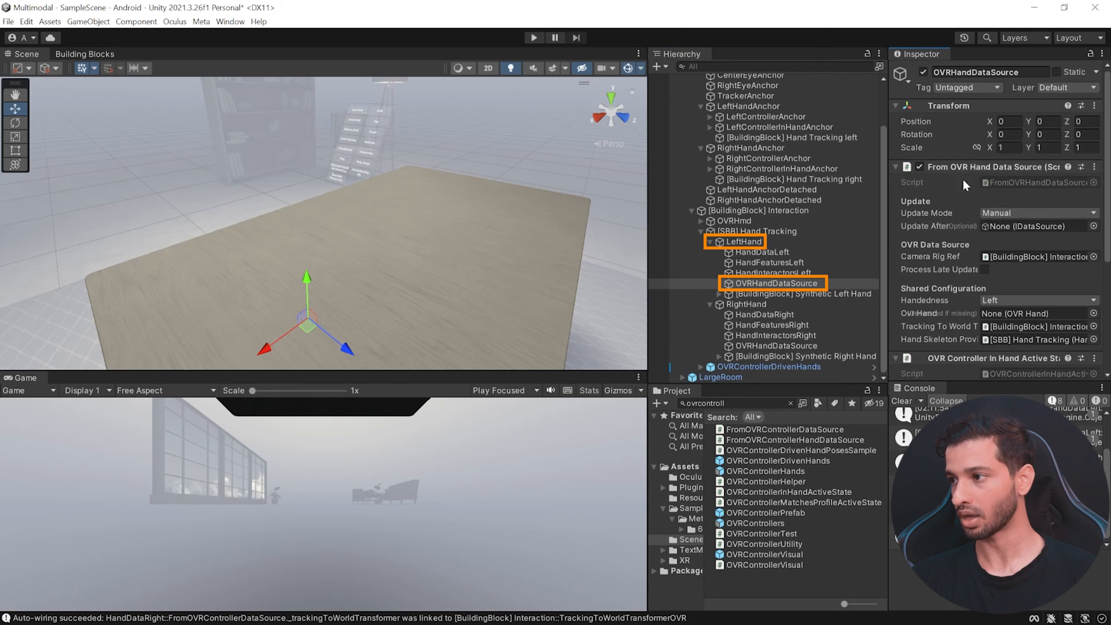
scroll("down", 3)
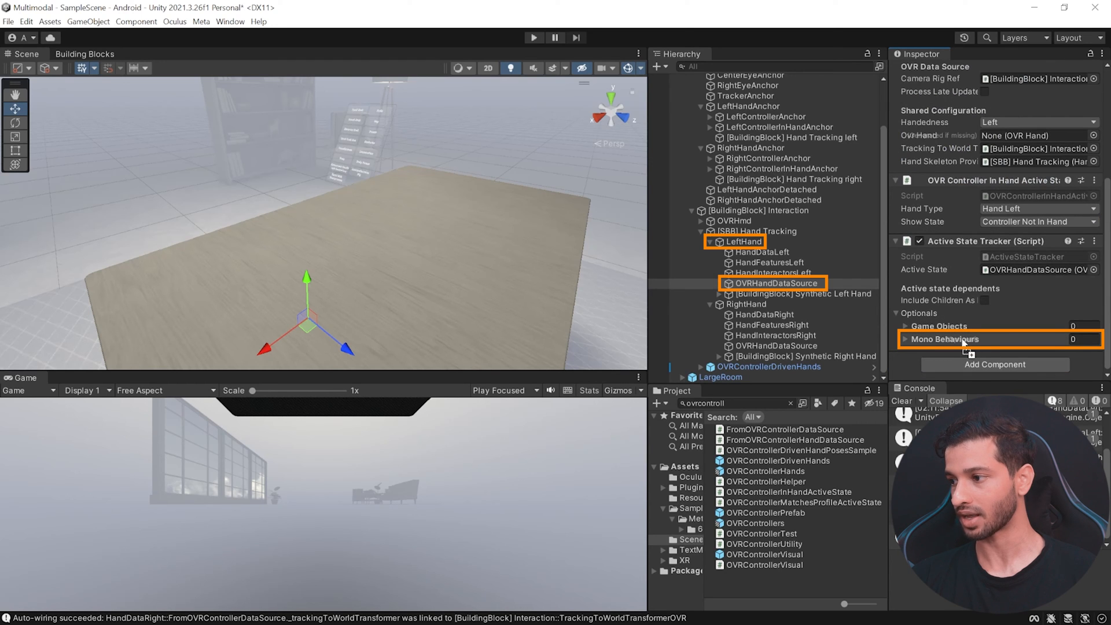
Step: Set the right OVRHandDataSource's Hand Type to Hand Right
left_click(775, 345)
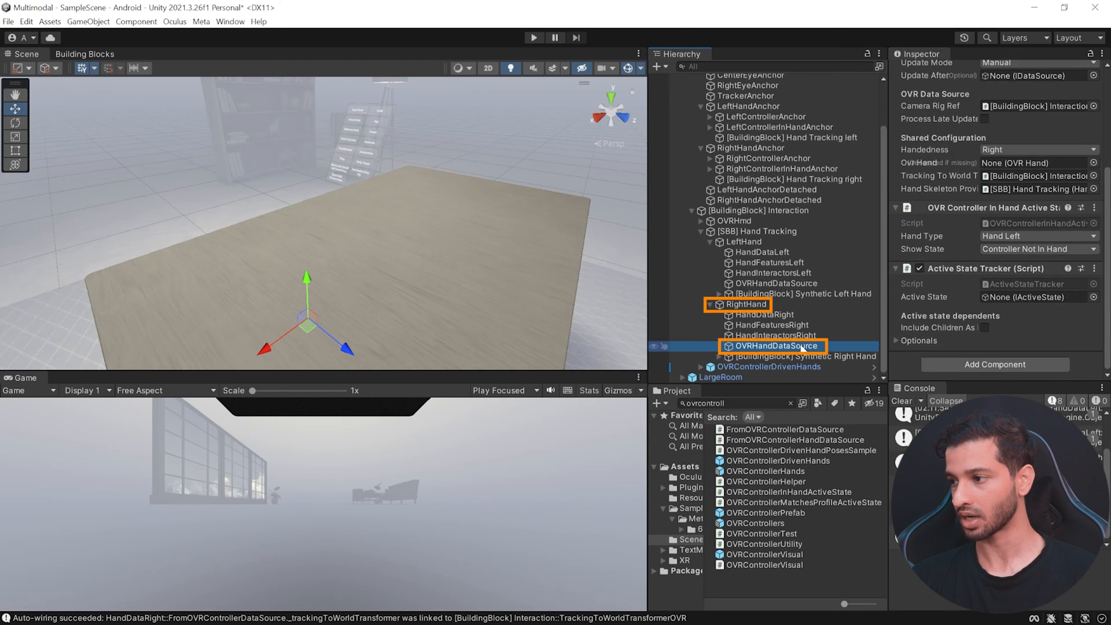
left_click(1037, 236)
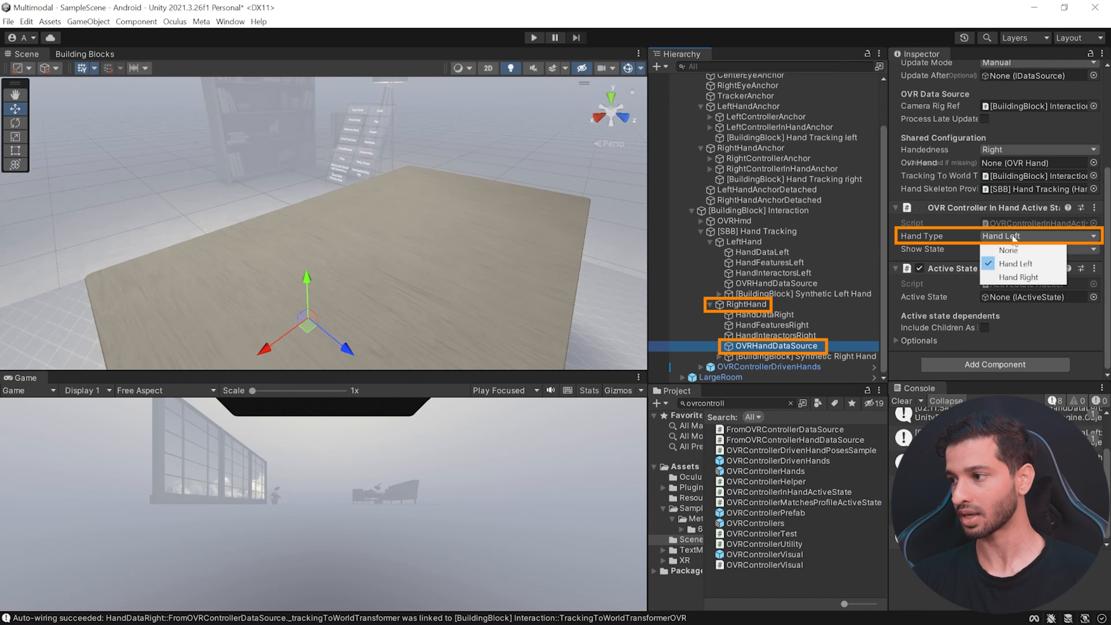
left_click(1020, 277)
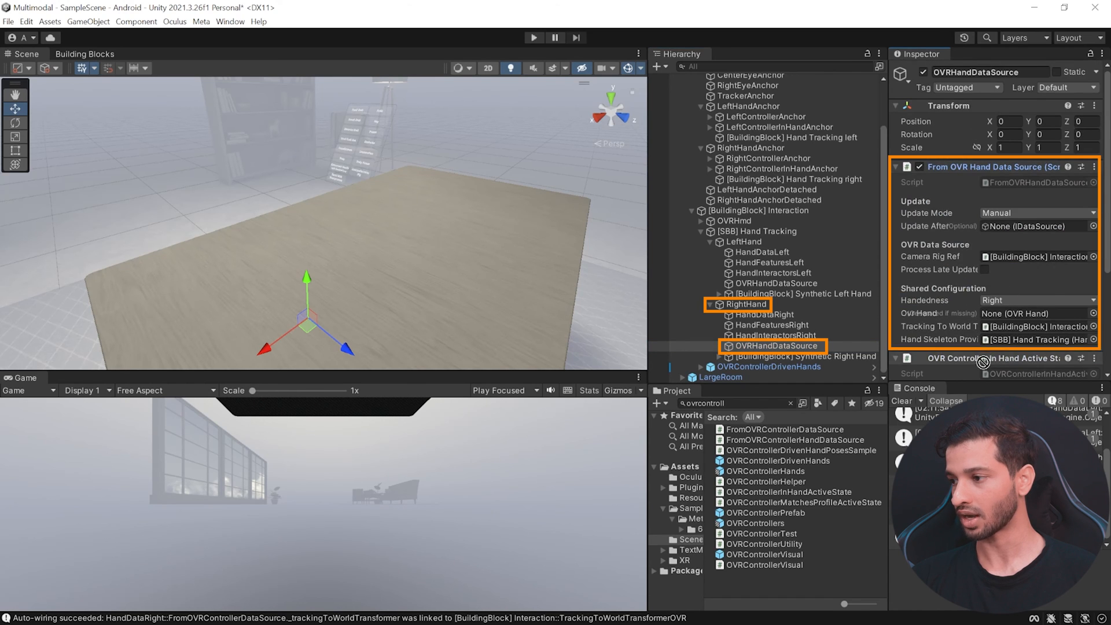
scroll("down", 3)
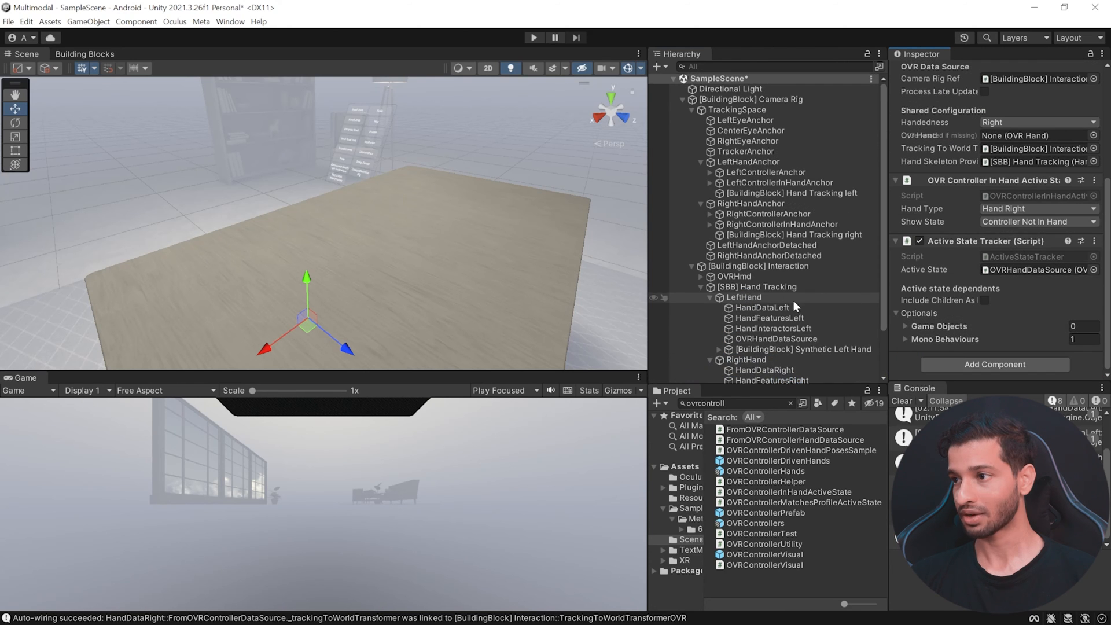
Step: Tick Simultaneous Hands and Controllers under Tracking in the Camera Rig's OVR Manager
left_click(753, 100)
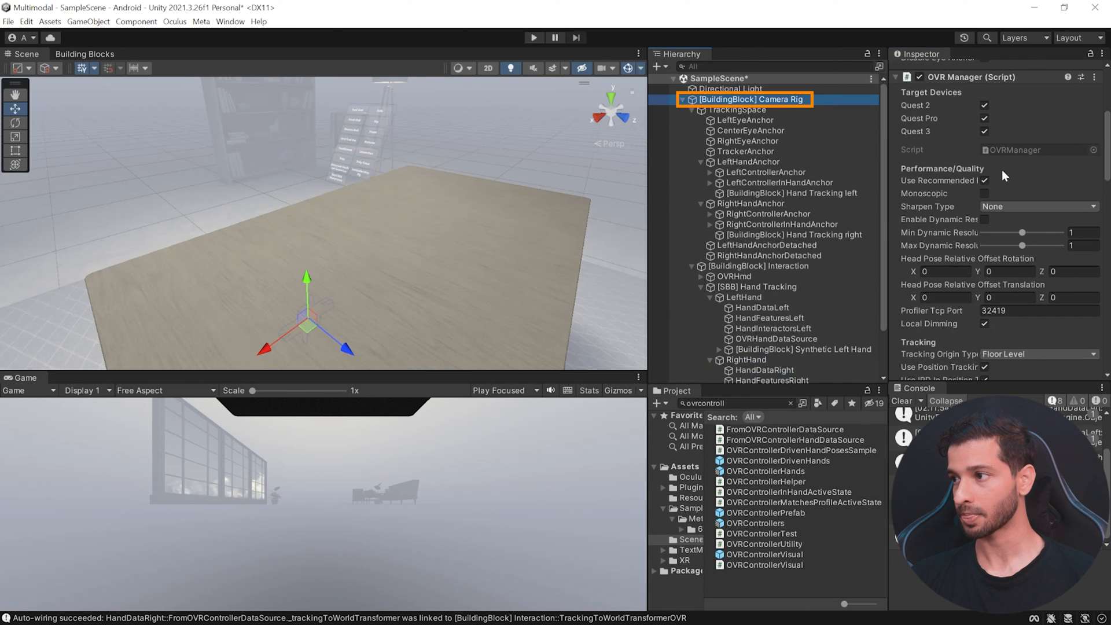
scroll("down", 3)
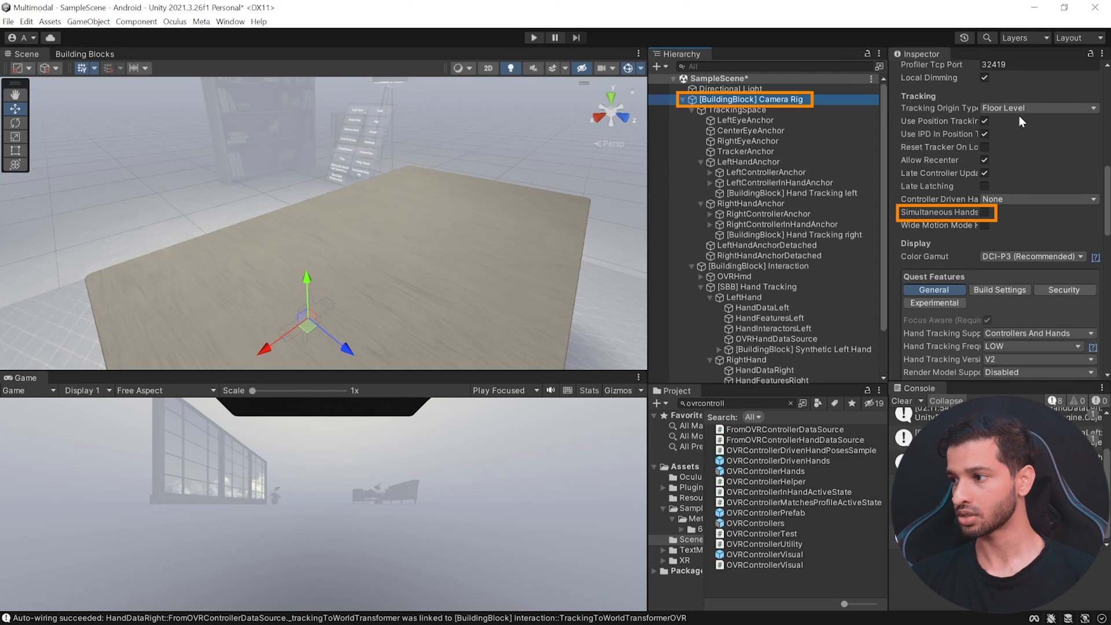
left_click(985, 213)
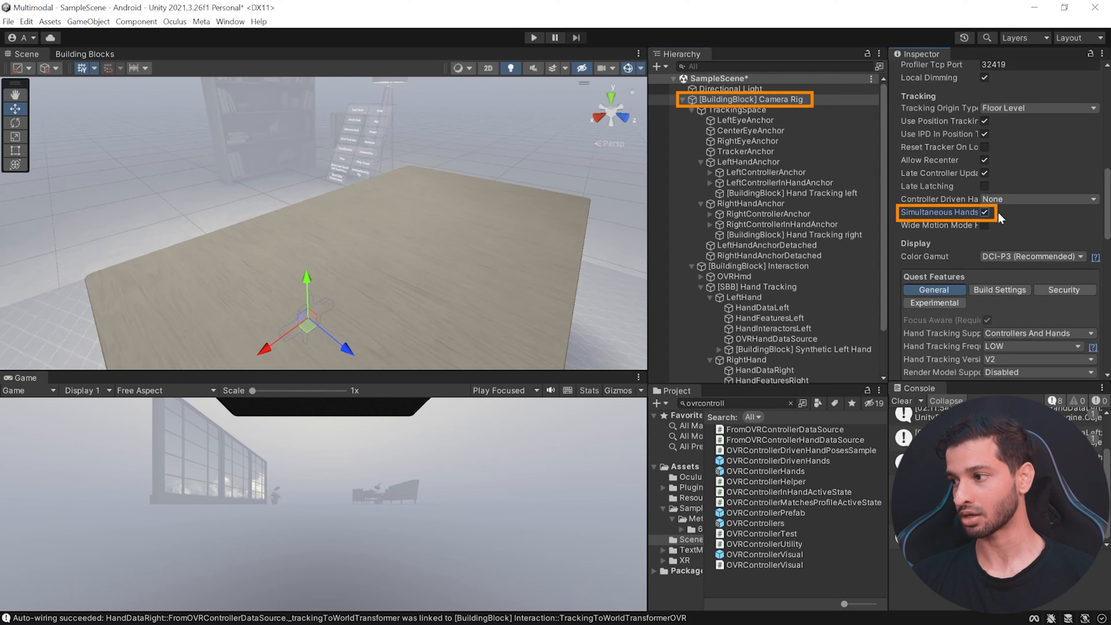
scroll("down", 3)
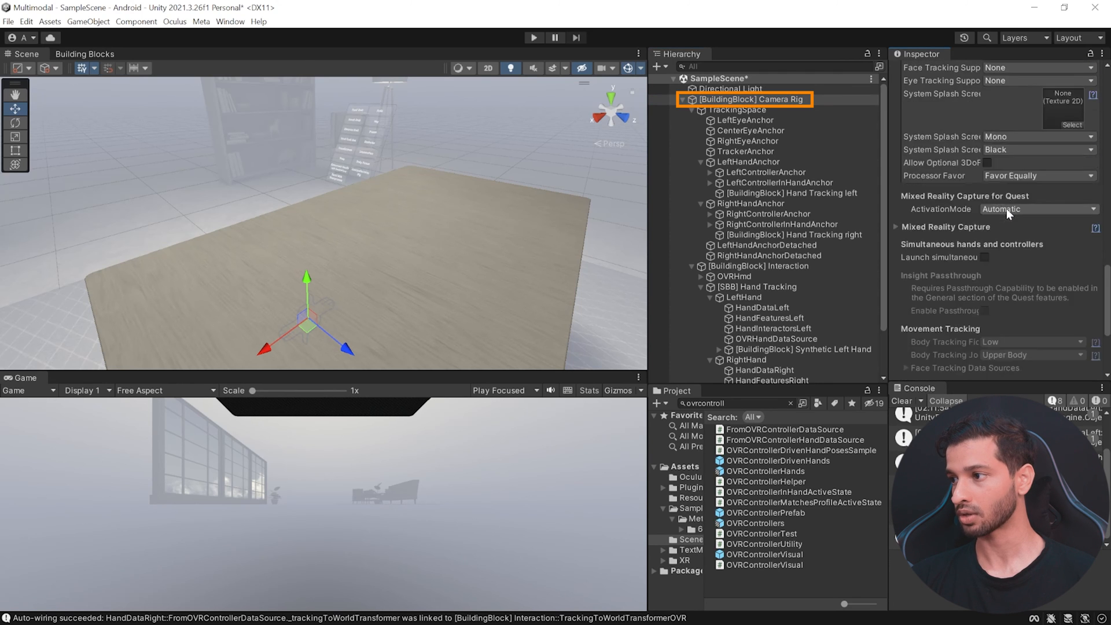